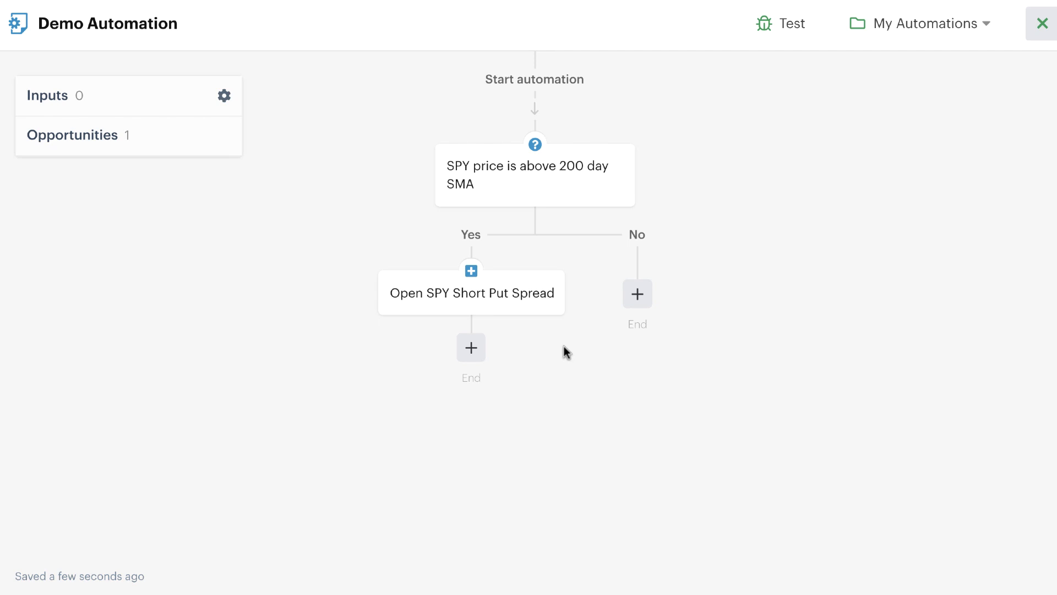
mouse_move(545, 342)
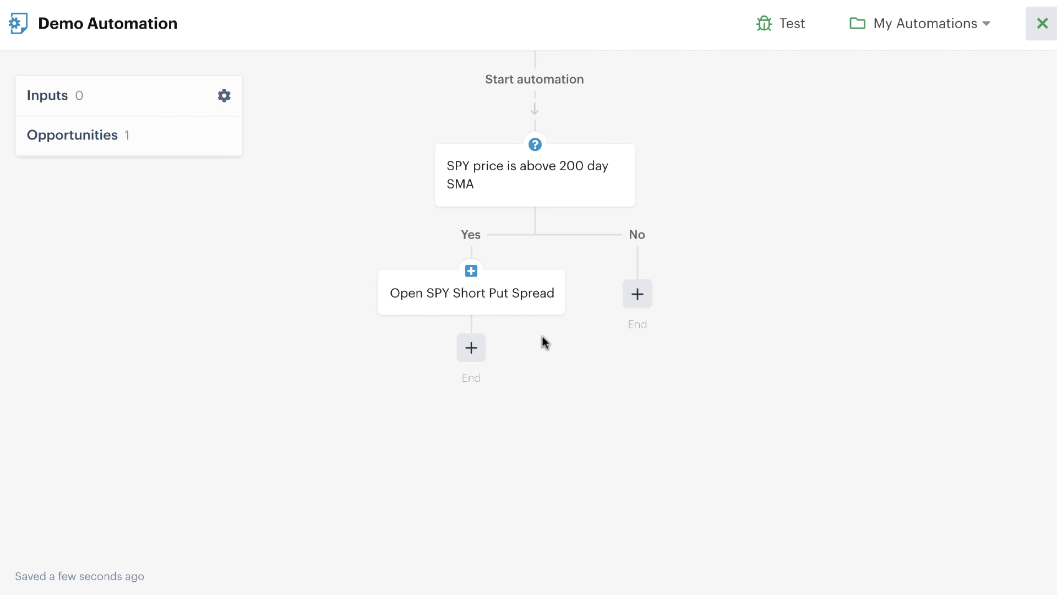
mouse_move(540, 352)
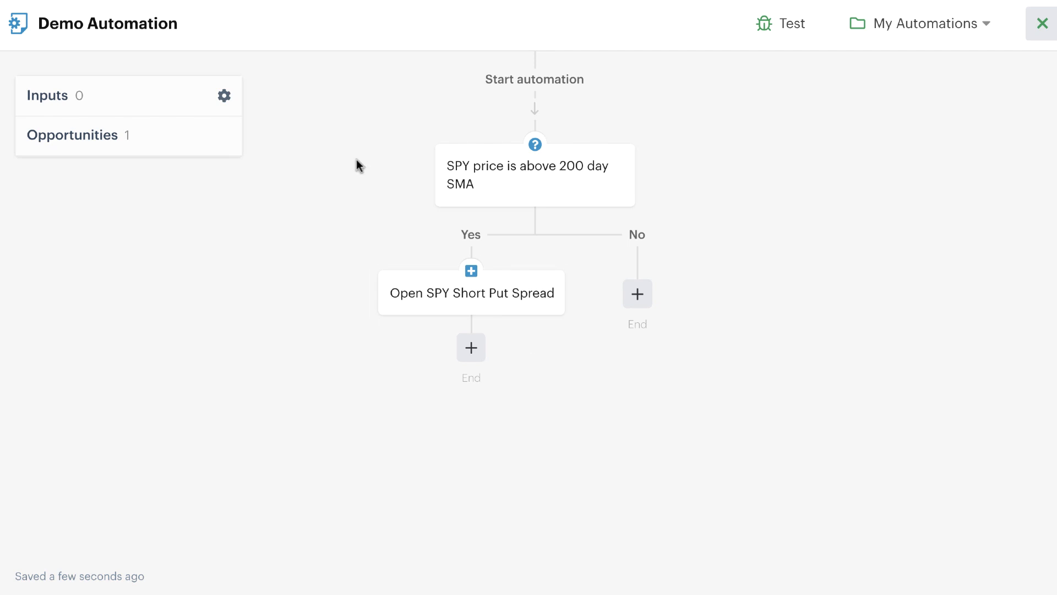
mouse_move(535, 252)
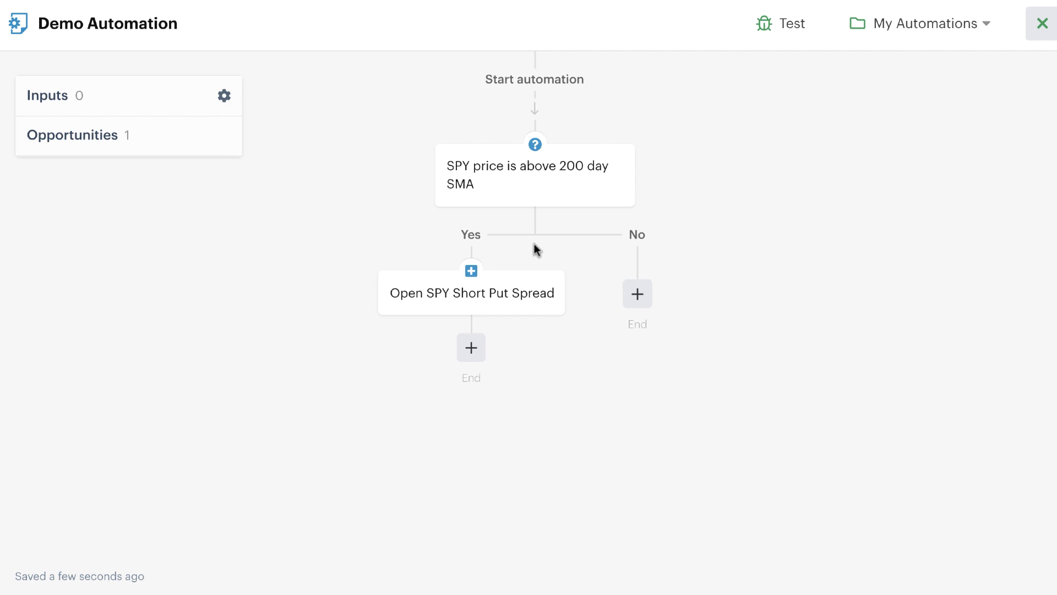
mouse_move(626, 236)
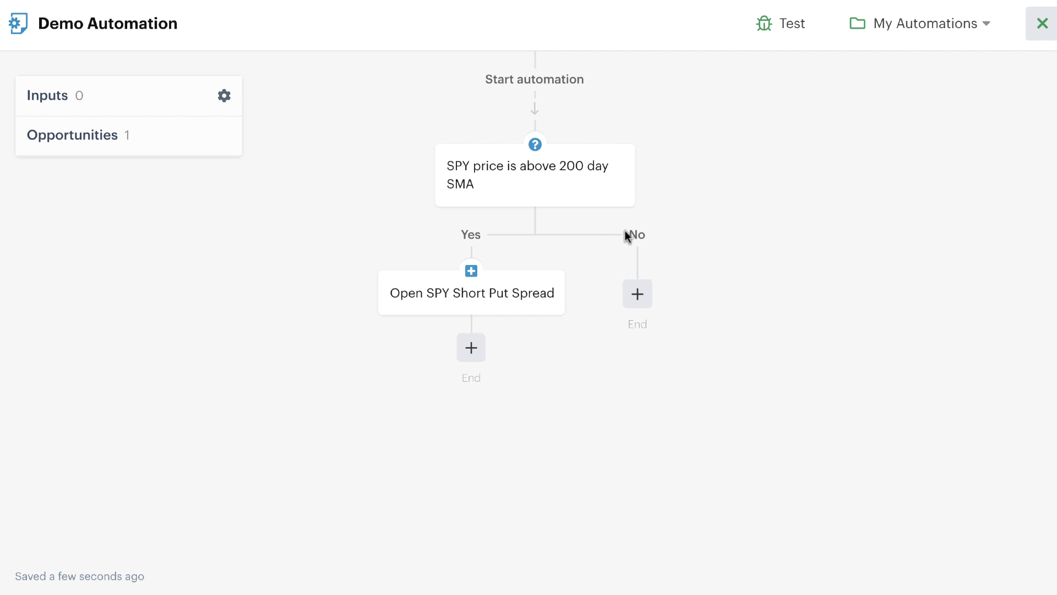
mouse_move(482, 113)
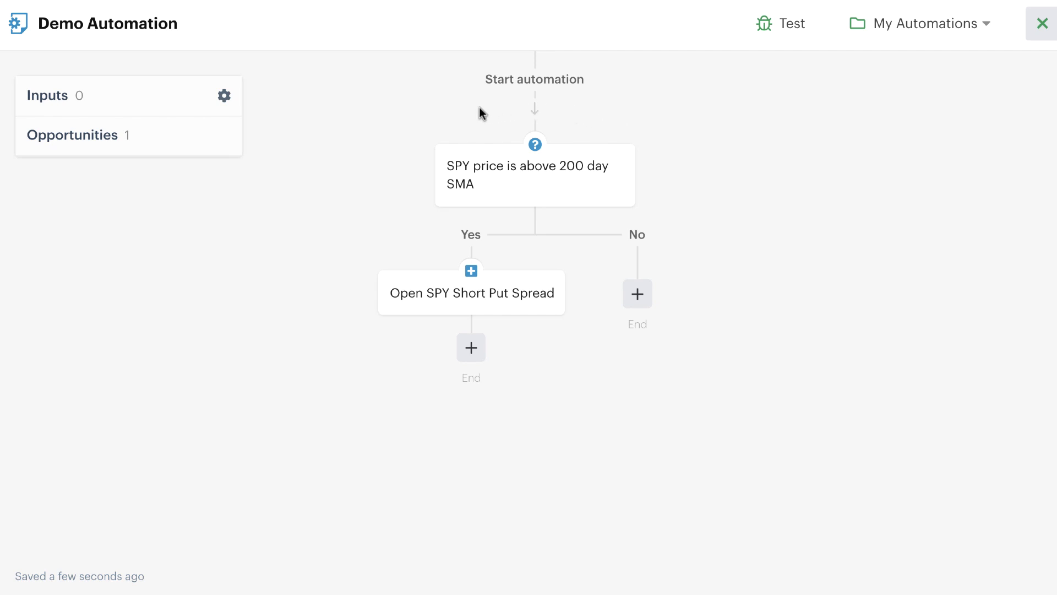
mouse_move(539, 227)
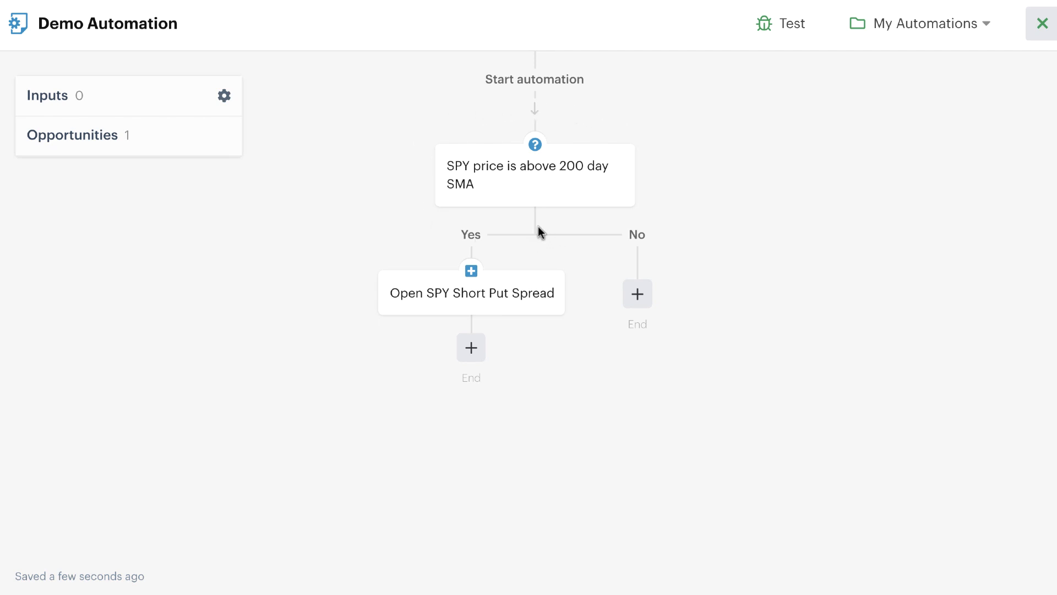
mouse_move(530, 346)
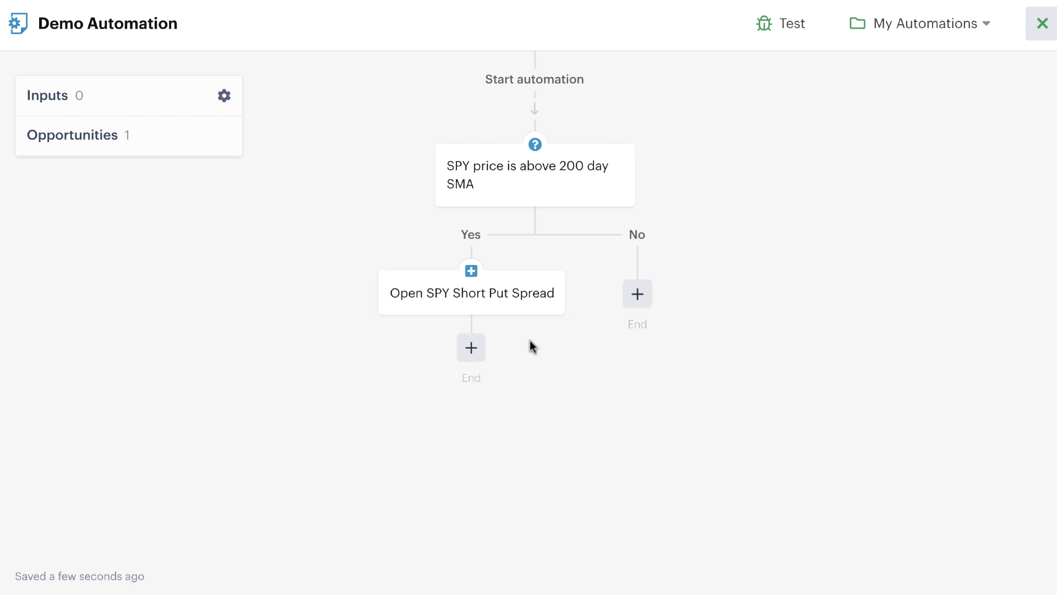
mouse_move(430, 309)
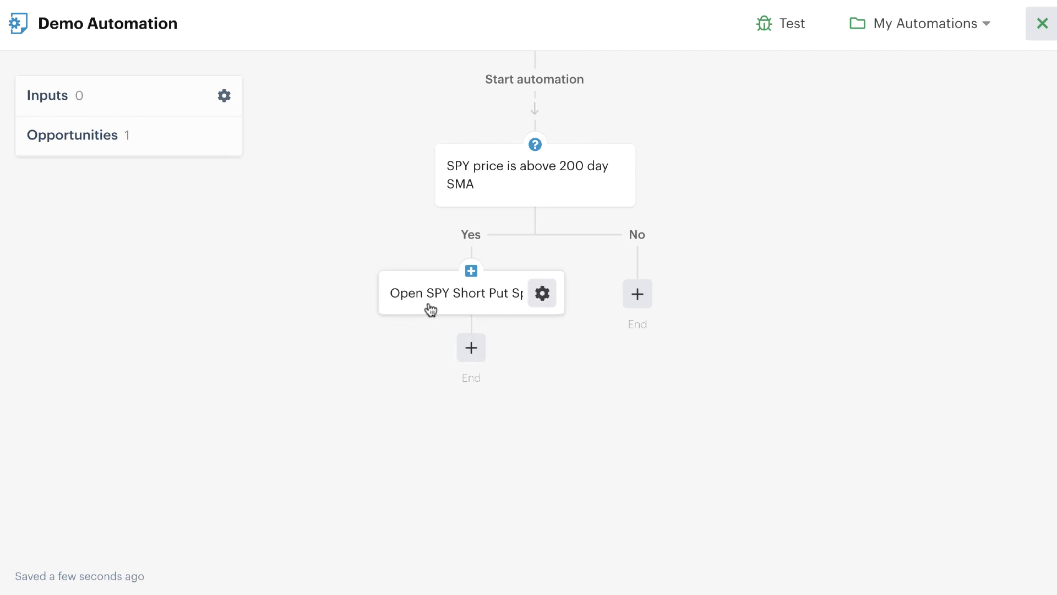
mouse_move(426, 351)
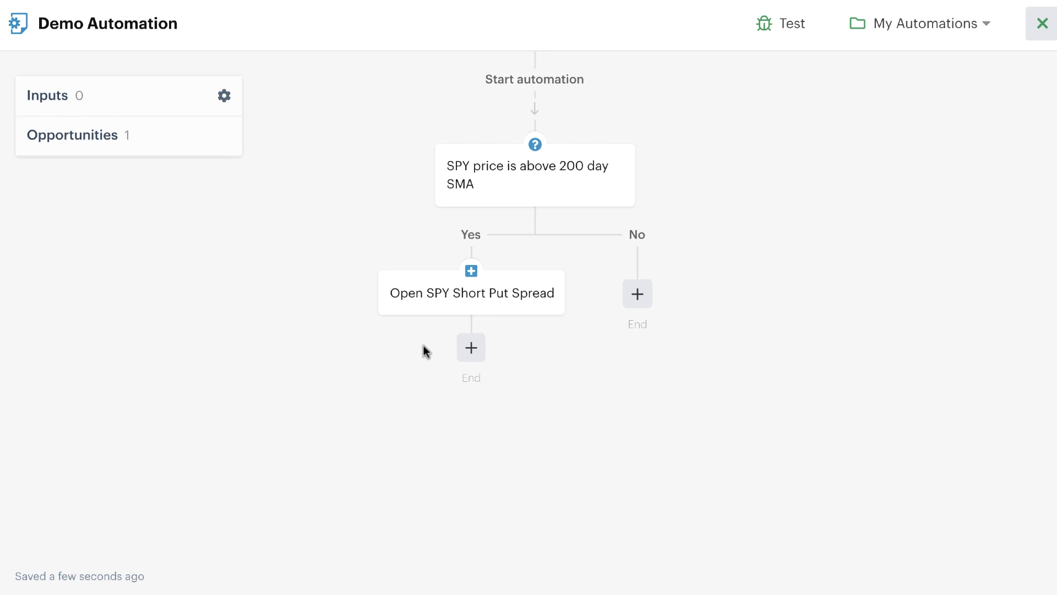
Open the SPY short put spread step to view its expiration, strikes and contracts
click(471, 293)
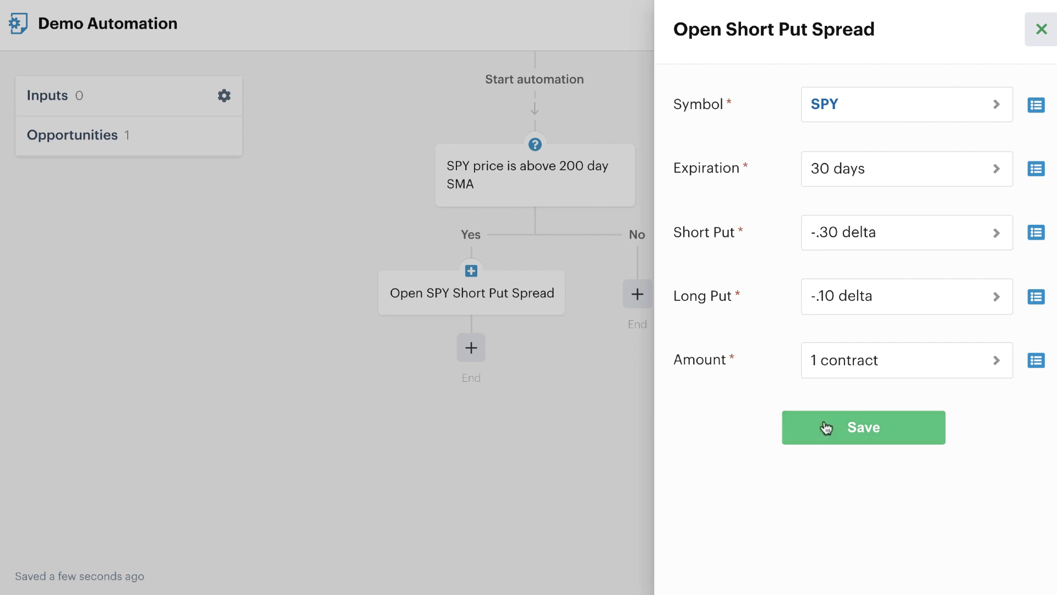
mouse_move(799, 393)
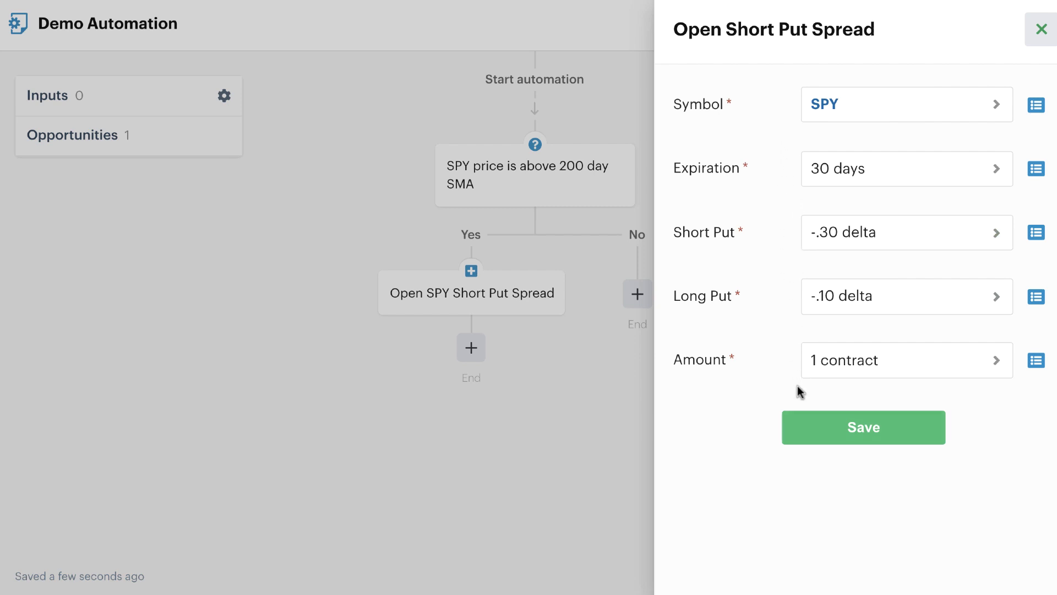
mouse_move(809, 429)
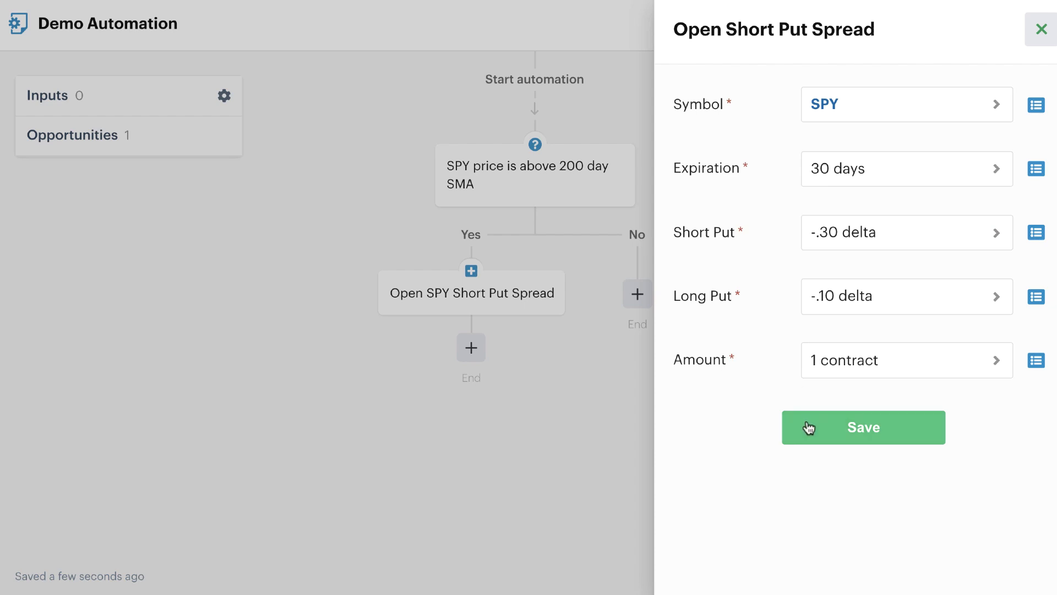
Save the SPY short put spread settings unchanged and return to the canvas
click(864, 427)
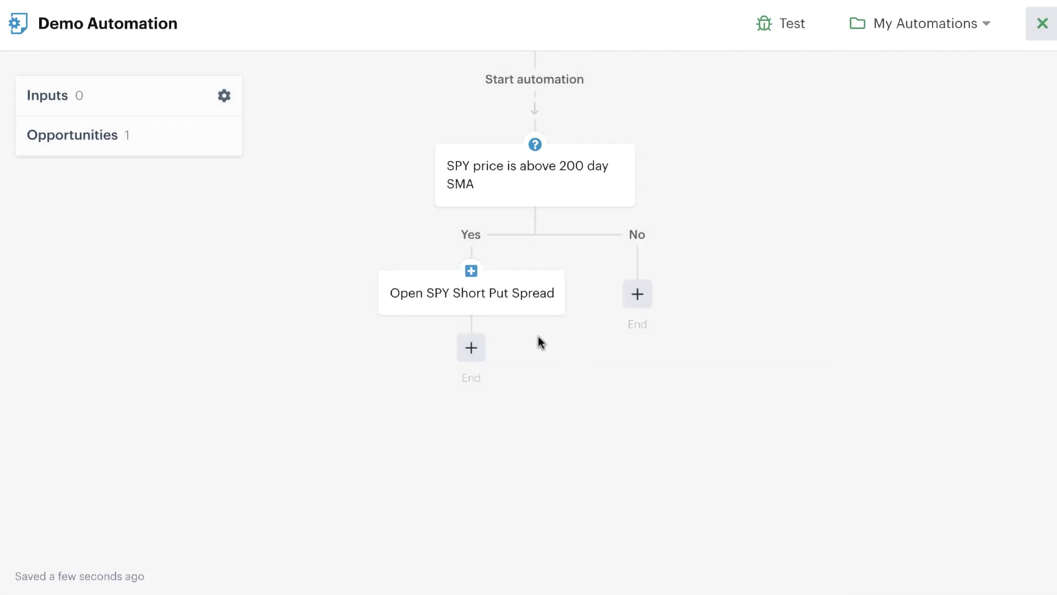
mouse_move(473, 125)
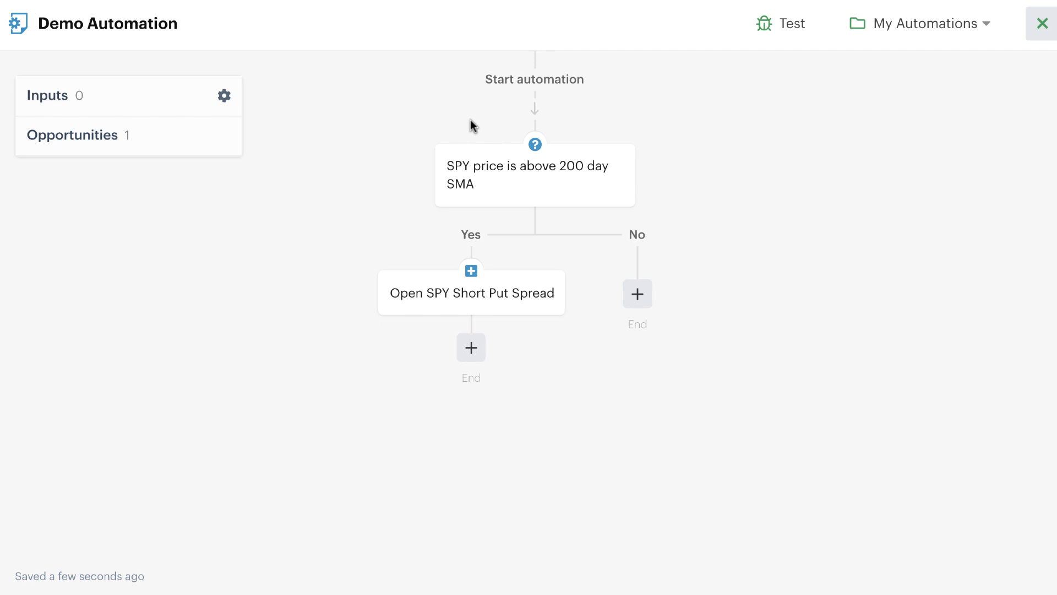
mouse_move(556, 246)
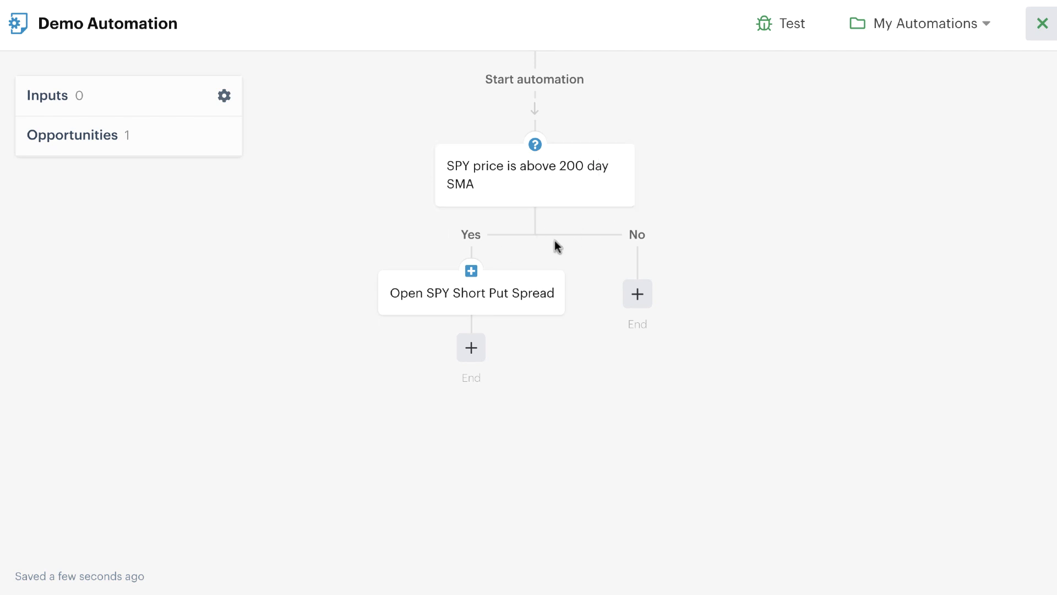
mouse_move(558, 235)
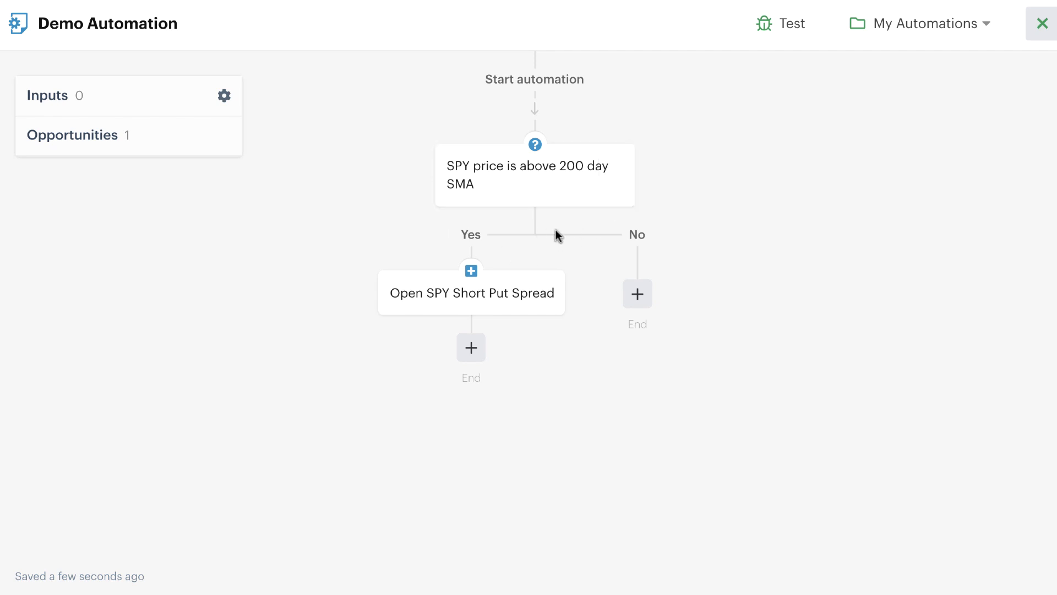
mouse_move(562, 196)
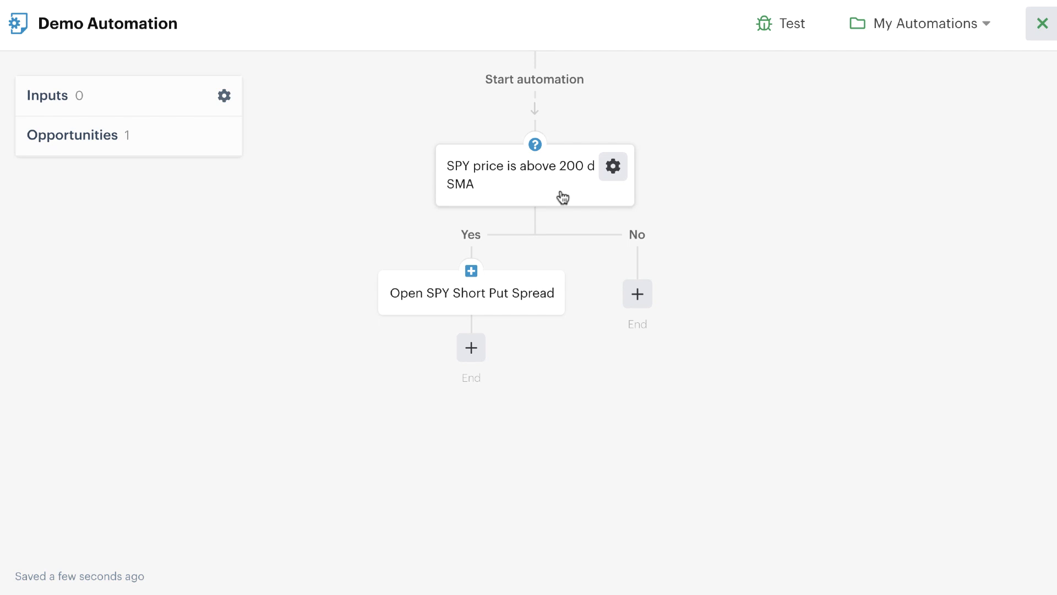
mouse_move(555, 199)
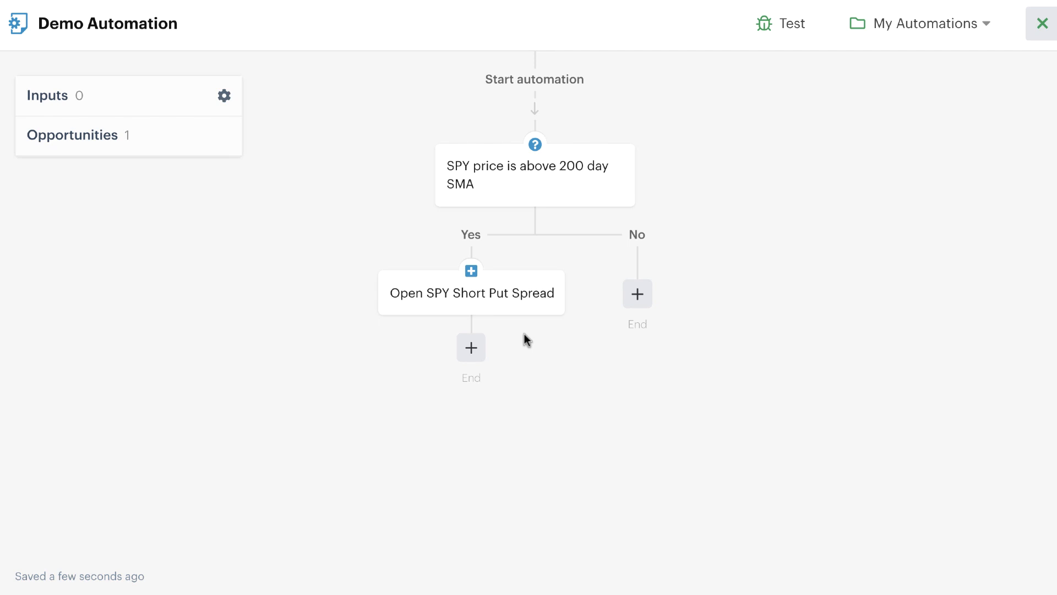
mouse_move(590, 298)
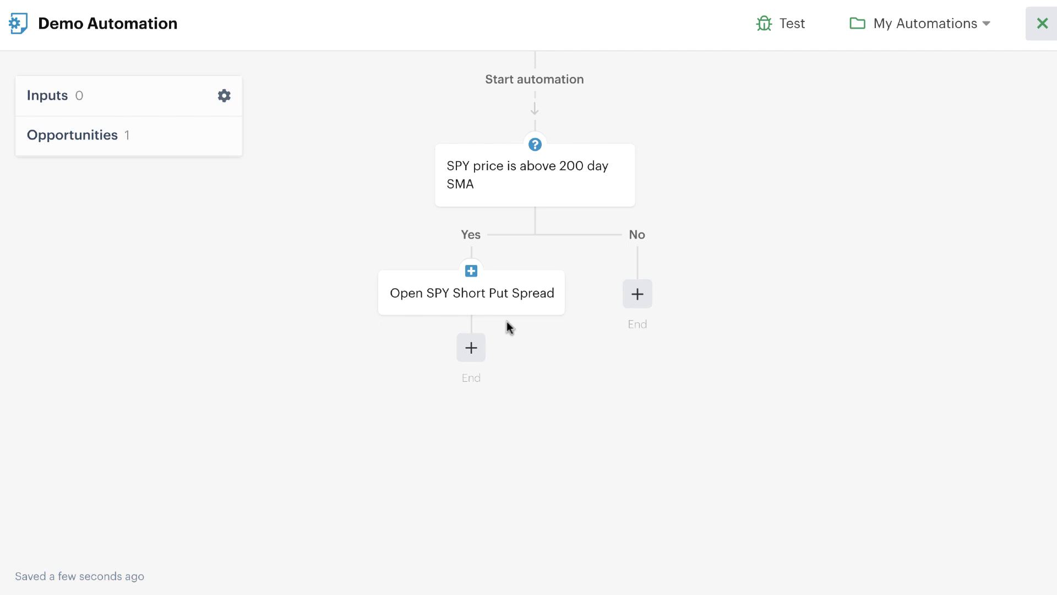
Add a Decision step and browse its Yes-path condition list down to Opportunities
click(543, 293)
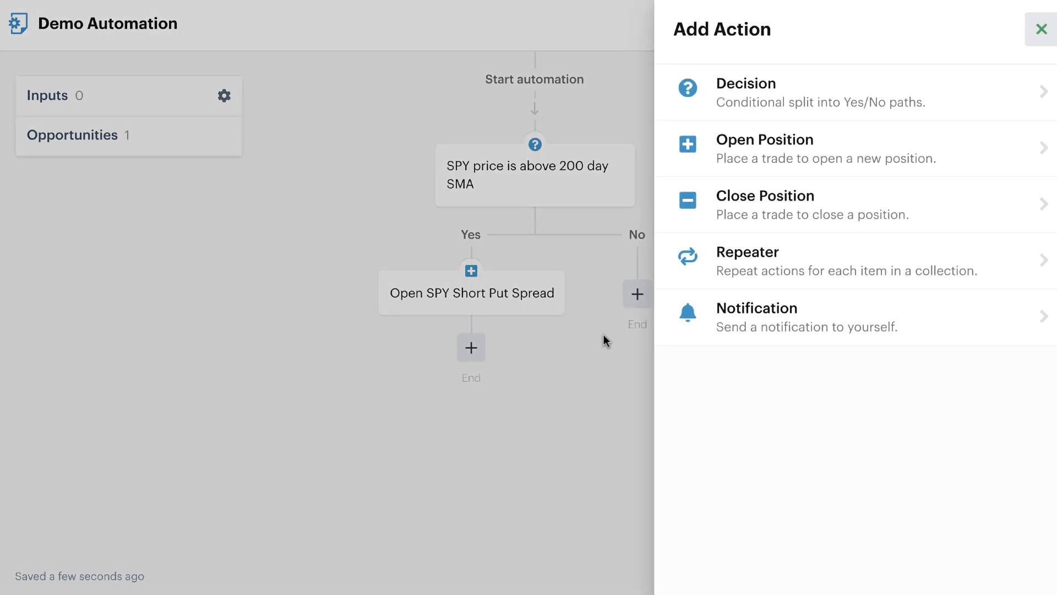
click(746, 83)
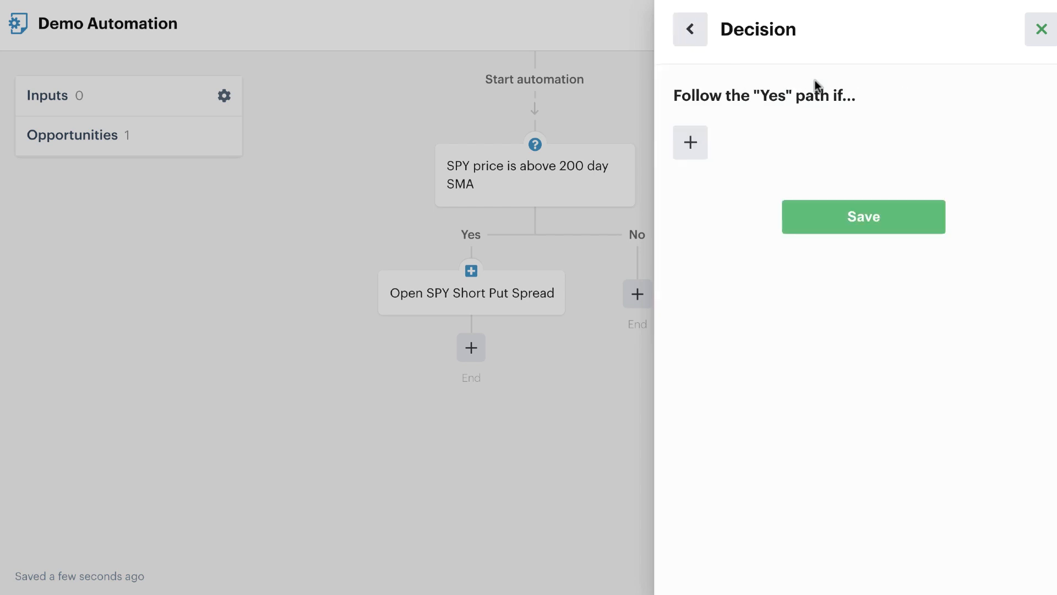
click(690, 142)
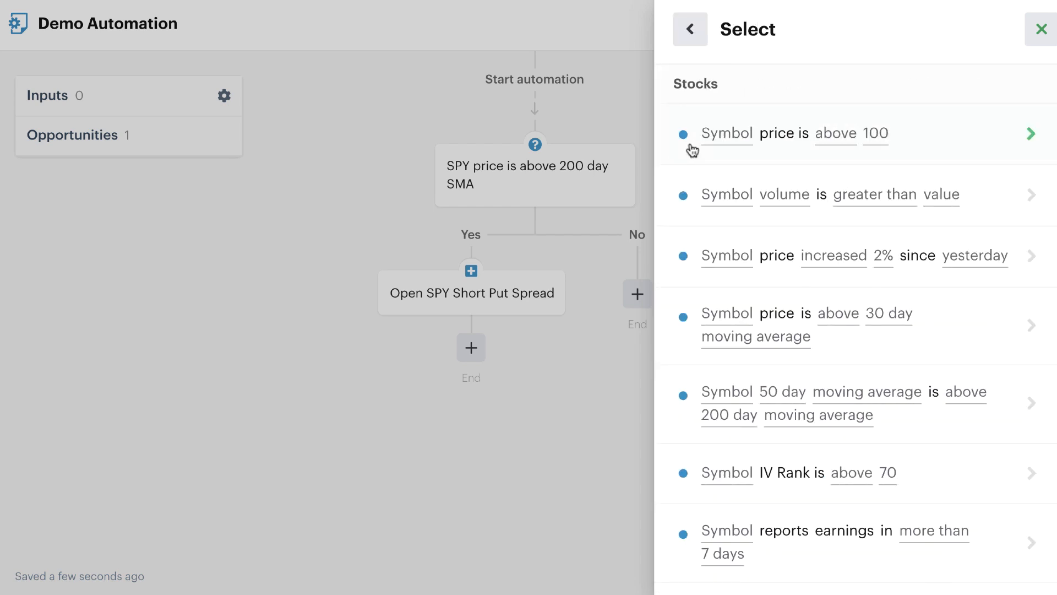
mouse_move(483, 315)
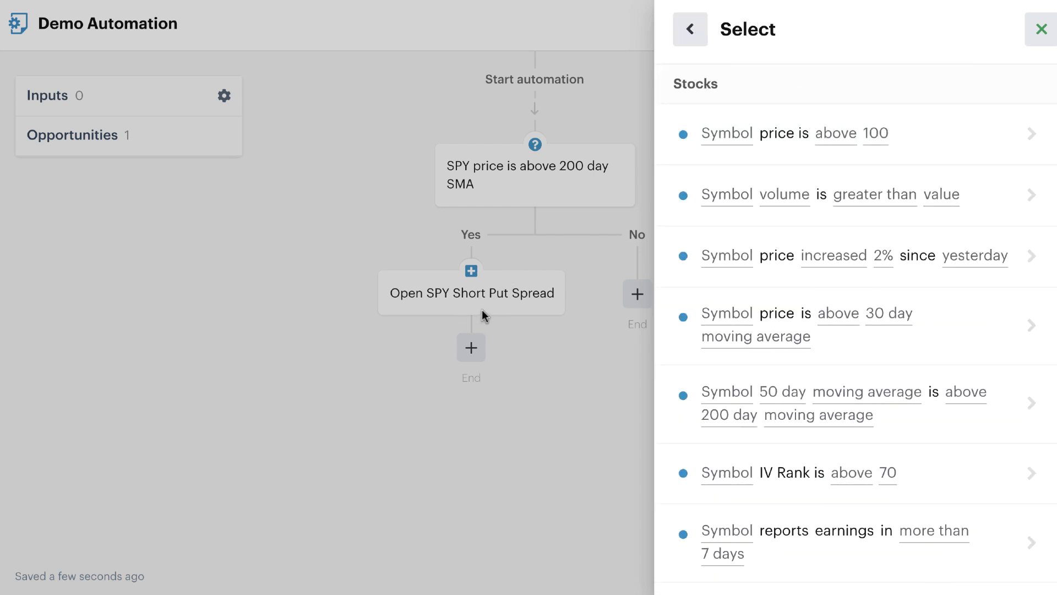
scroll(down, 3)
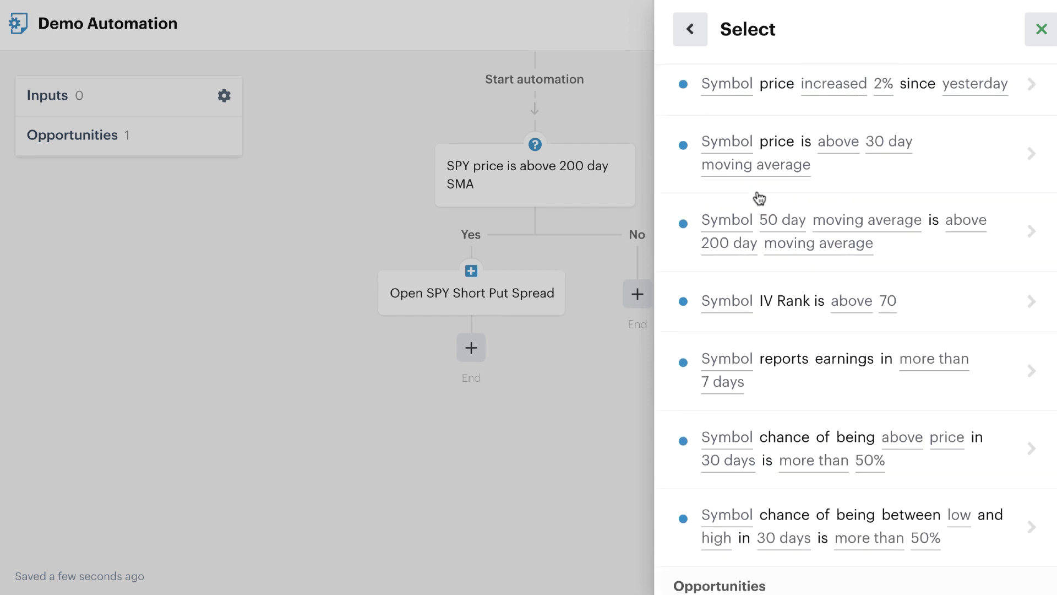
scroll(down, 3)
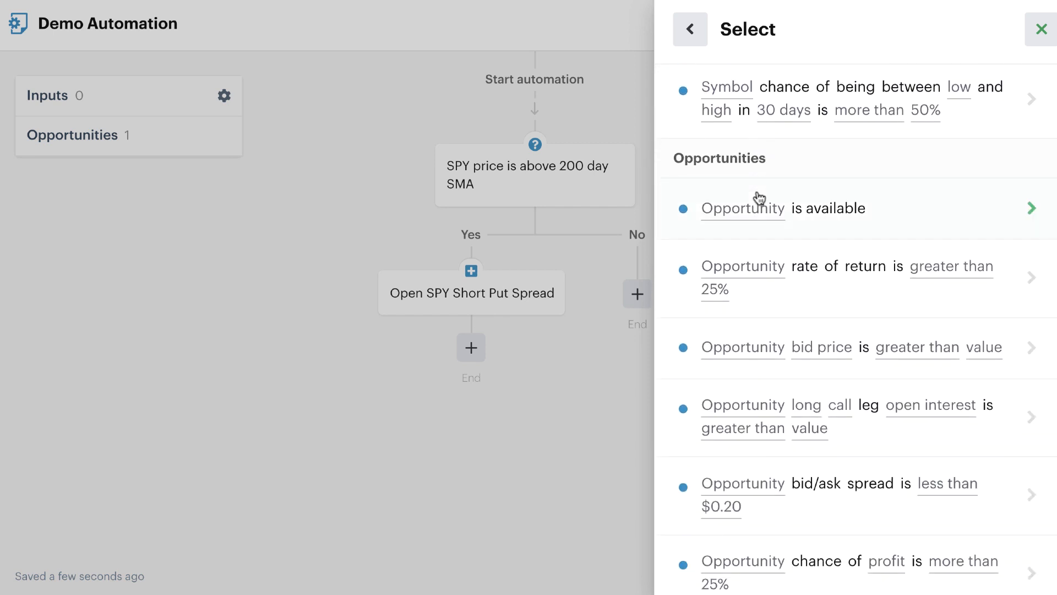
scroll(down, 3)
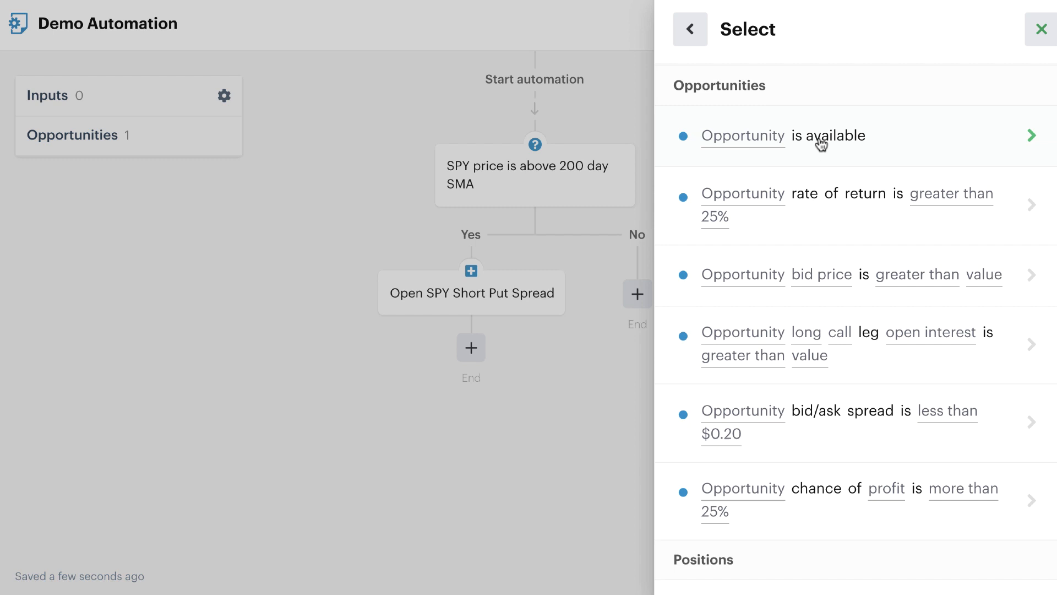
mouse_move(812, 516)
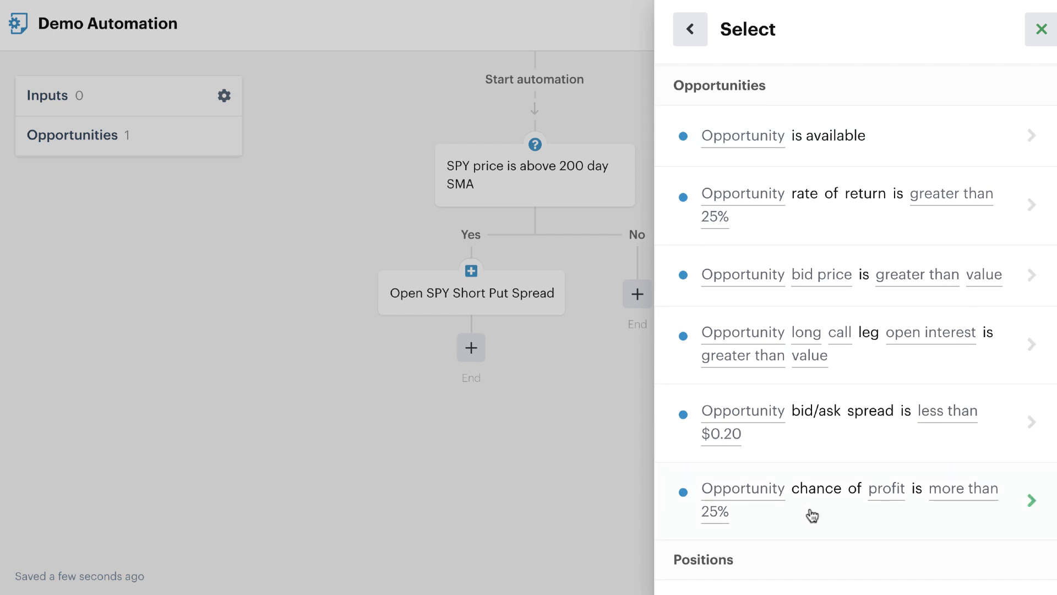
mouse_move(825, 152)
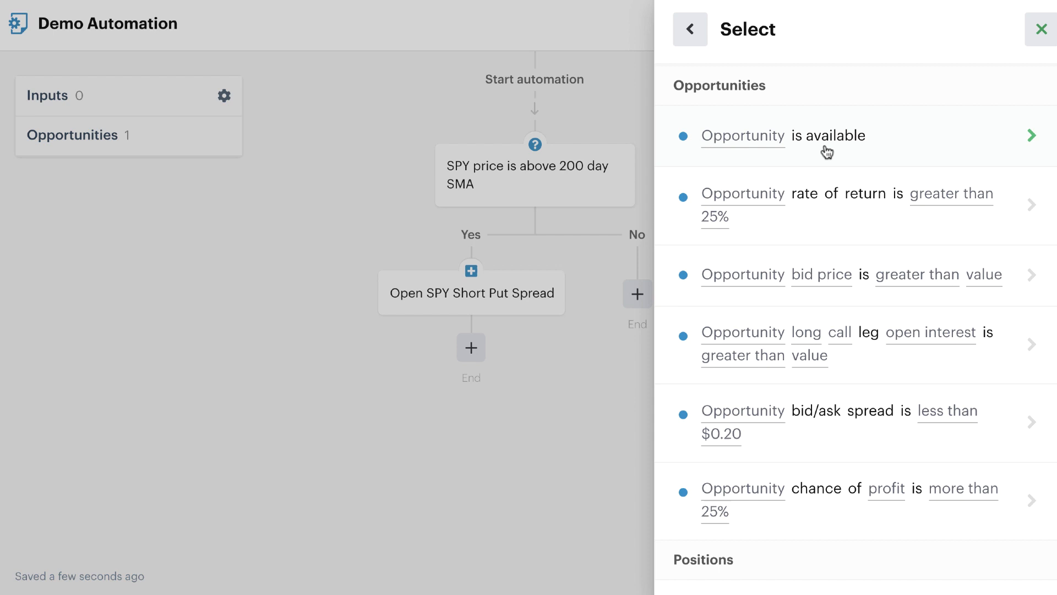
mouse_move(829, 218)
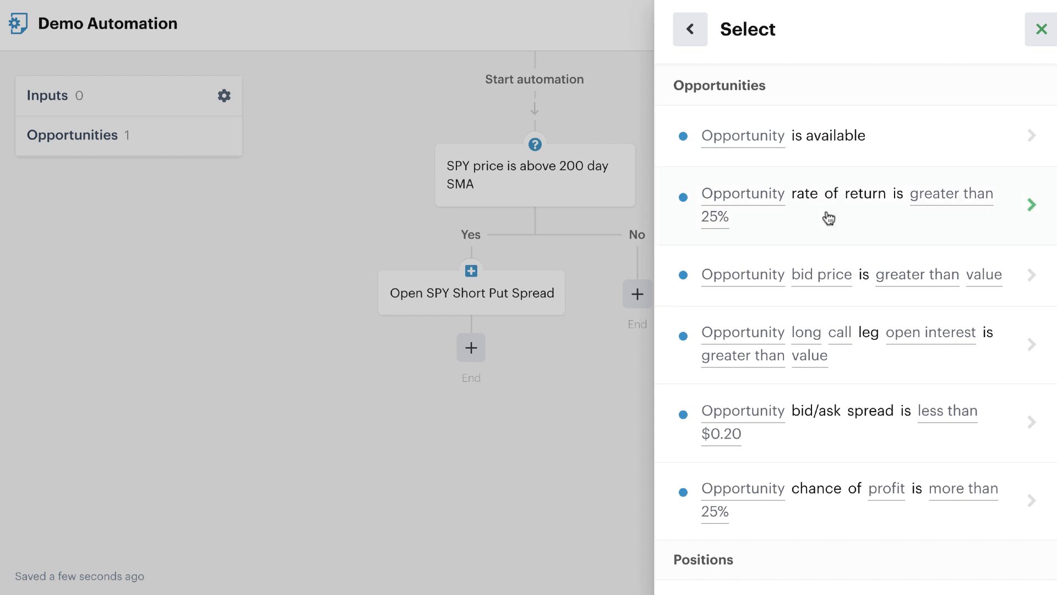
Choose the opportunity rate-of-return condition and open its position selection list
click(827, 206)
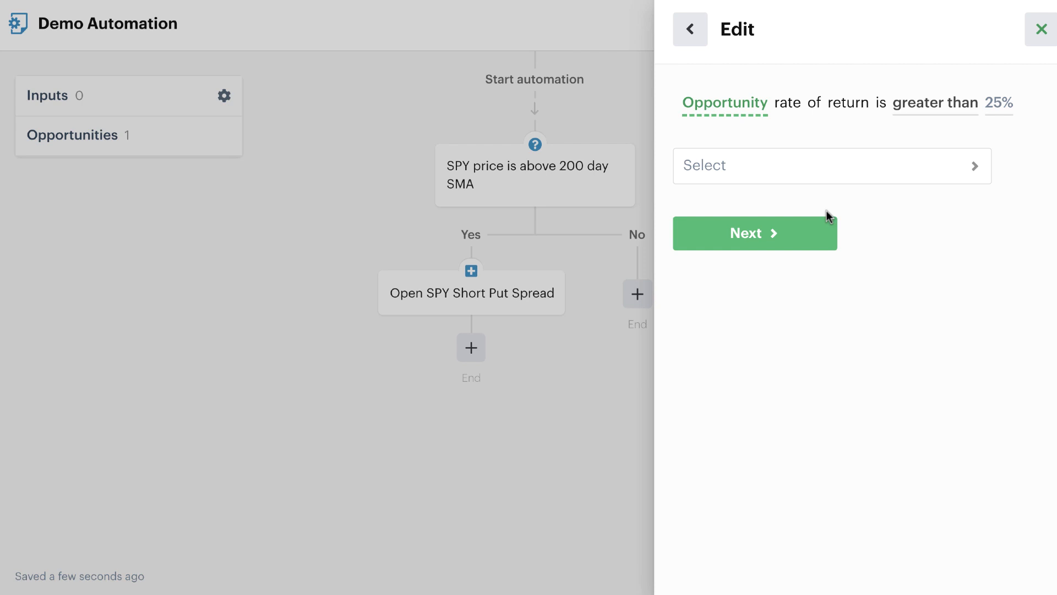
mouse_move(891, 219)
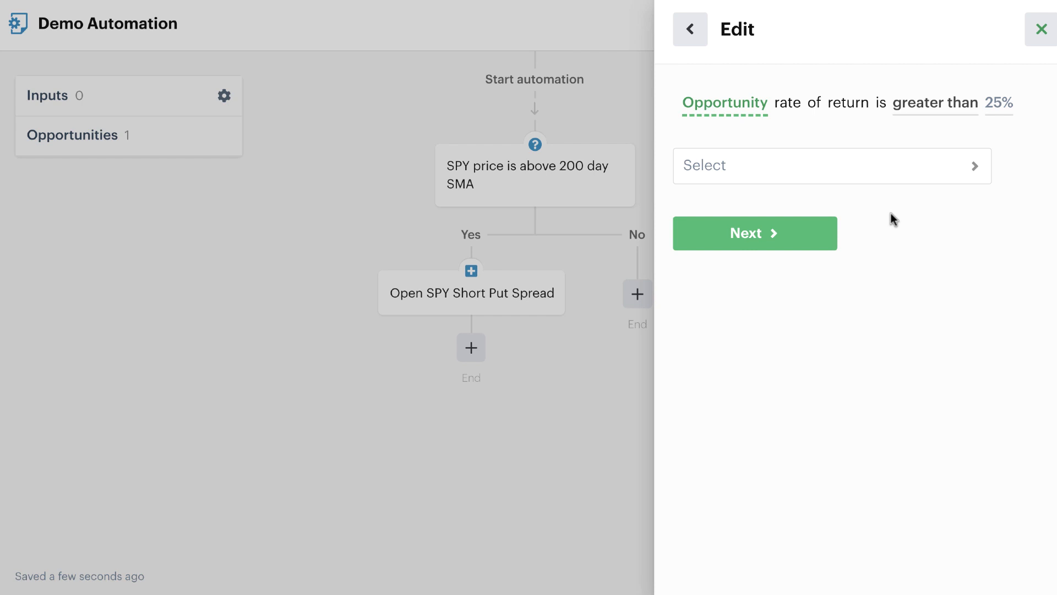
click(832, 165)
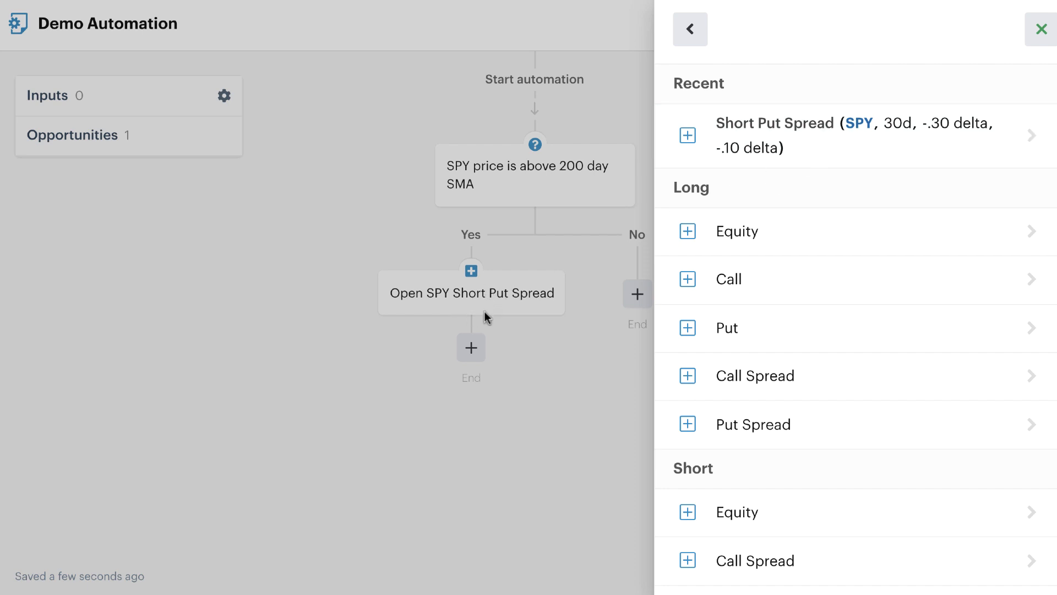
mouse_move(502, 305)
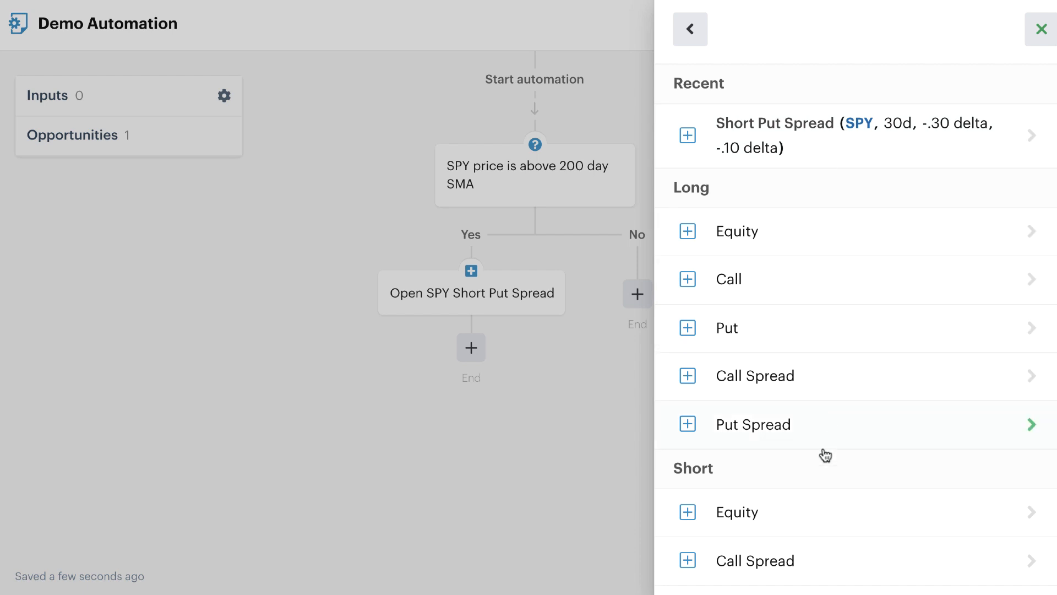
mouse_move(816, 180)
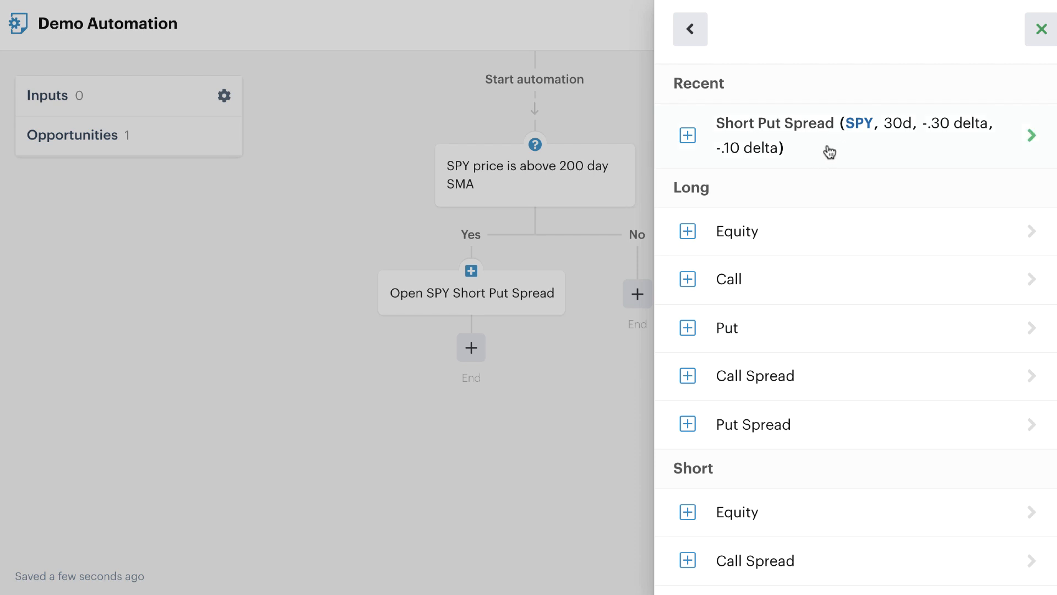
Select the recent SPY short put spread (30d, -.30/-.10 delta) and save
click(827, 136)
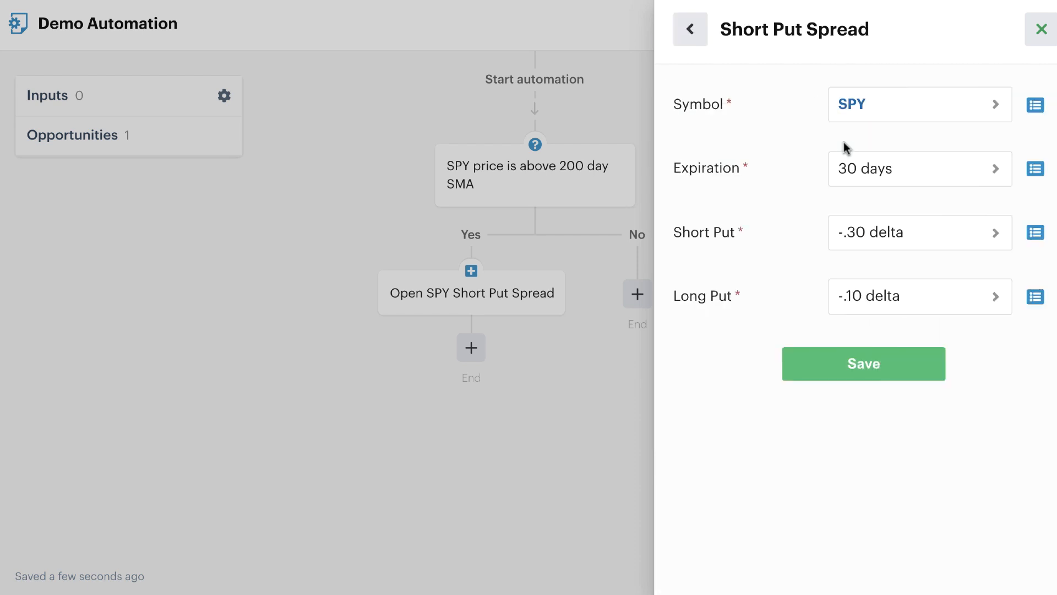
mouse_move(781, 209)
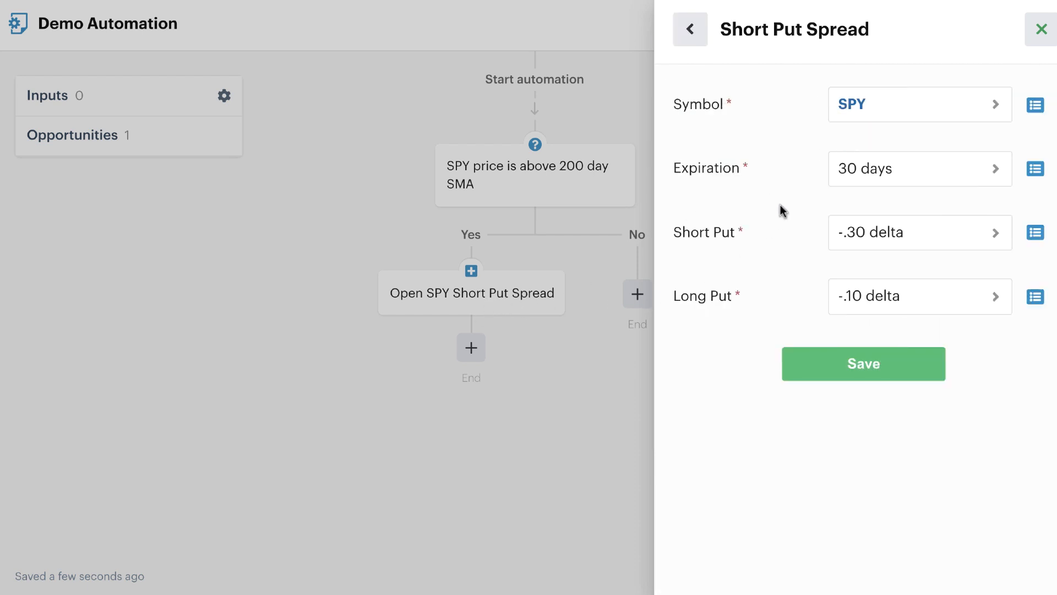
mouse_move(786, 235)
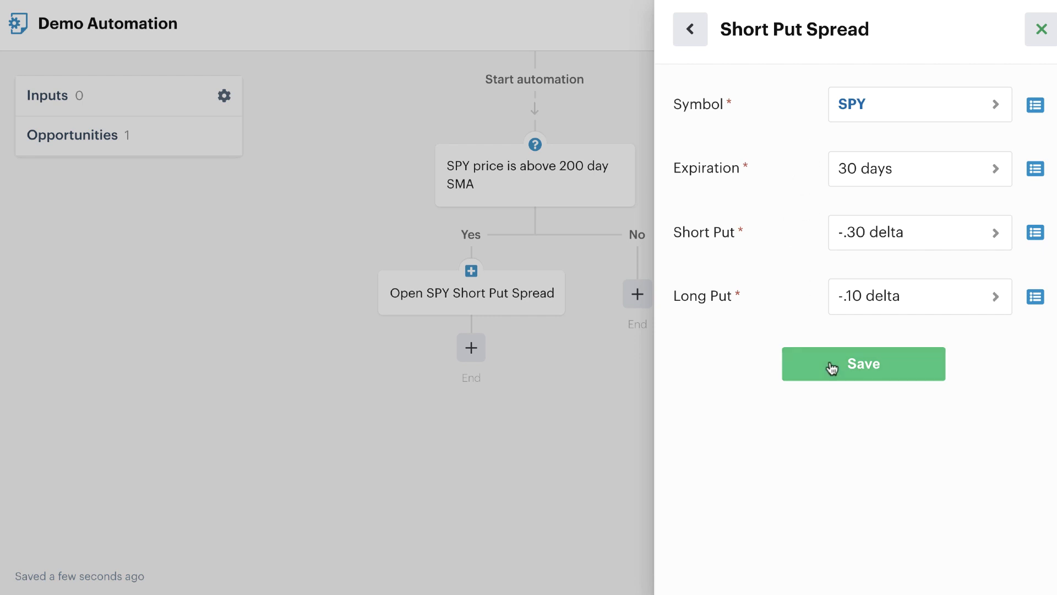
click(864, 364)
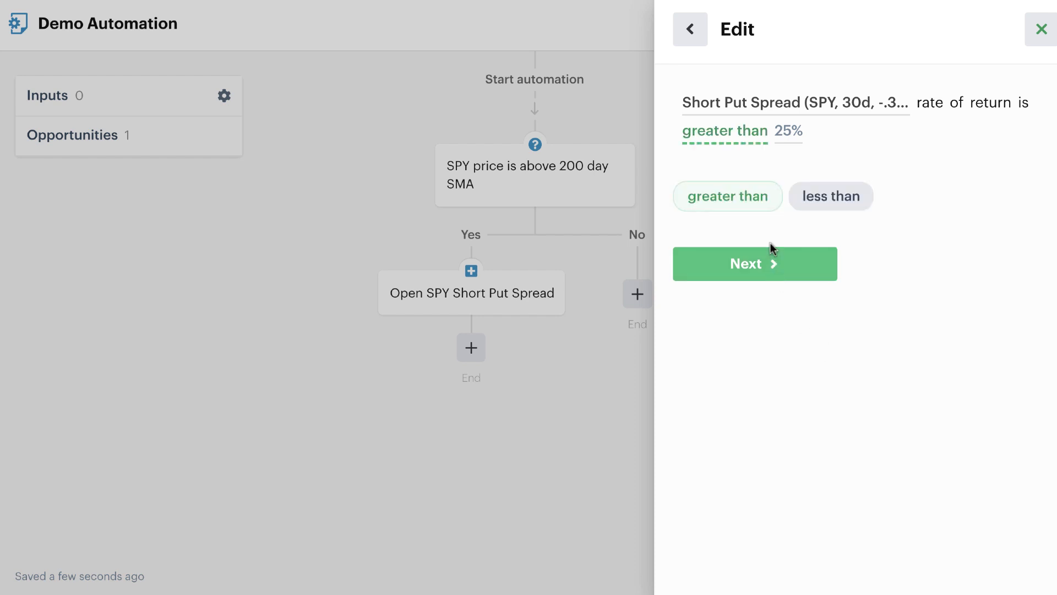
mouse_move(892, 155)
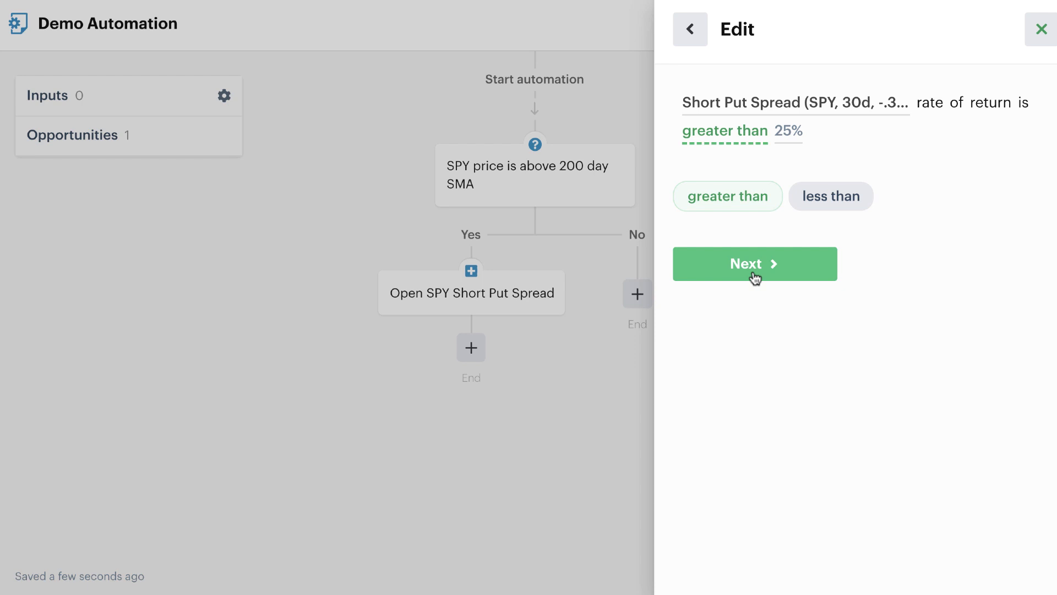
Enter 30 as the rate-of-return threshold for the condition
click(755, 264)
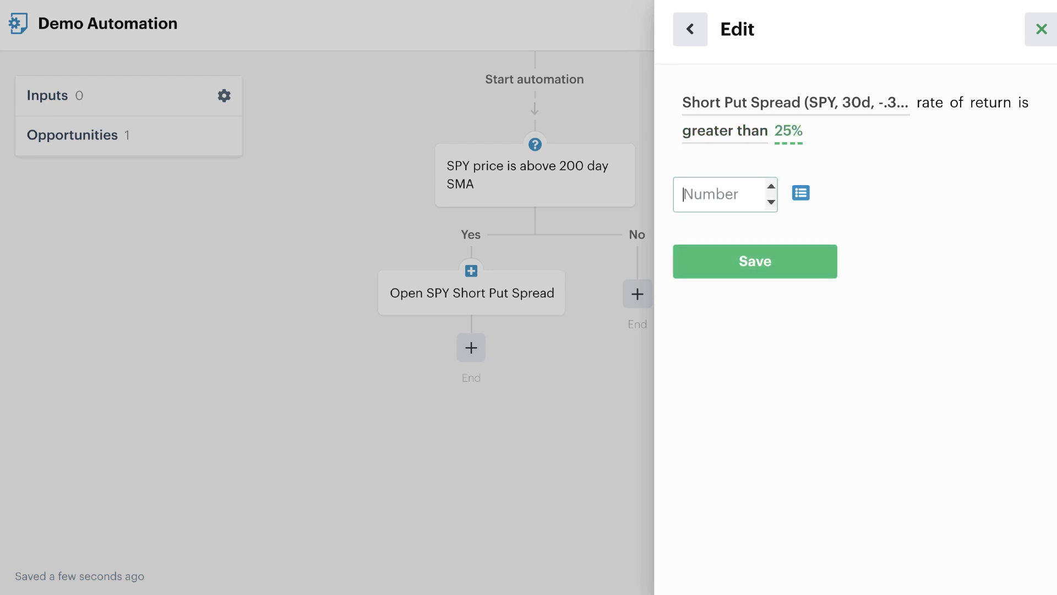
text(30)
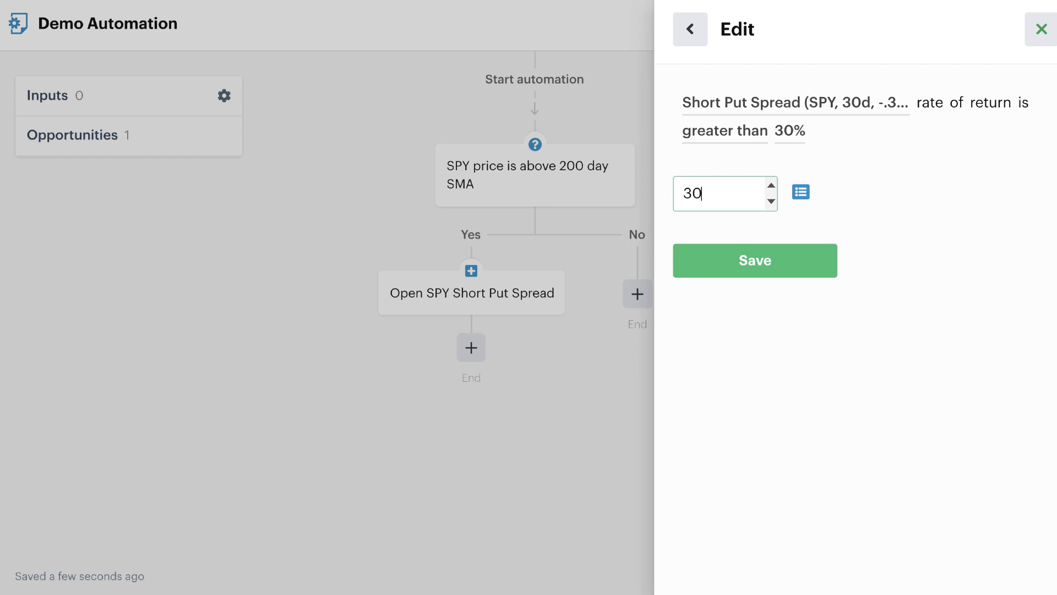
mouse_move(713, 110)
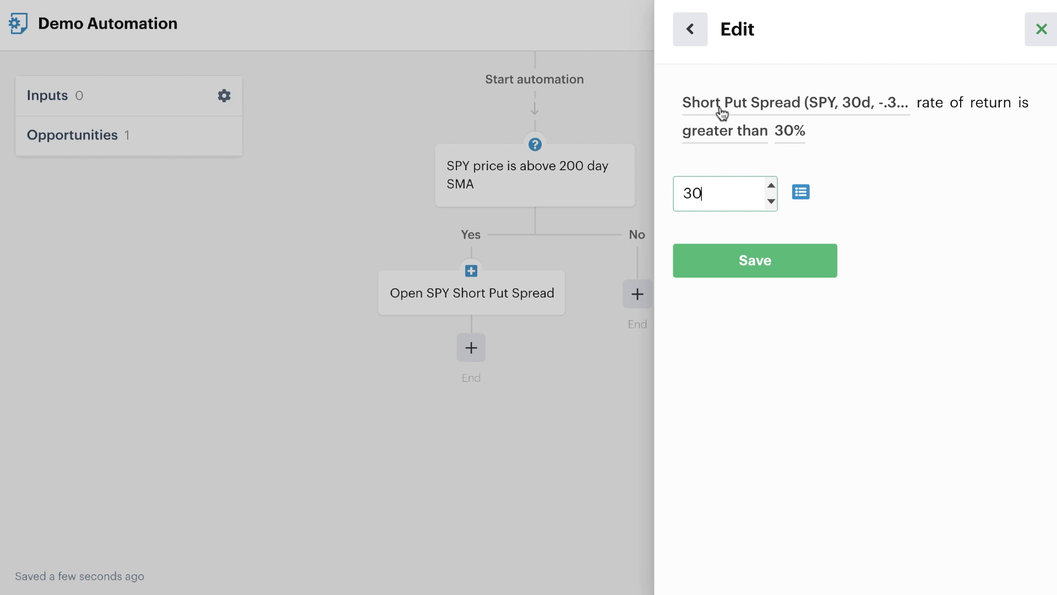
mouse_move(828, 117)
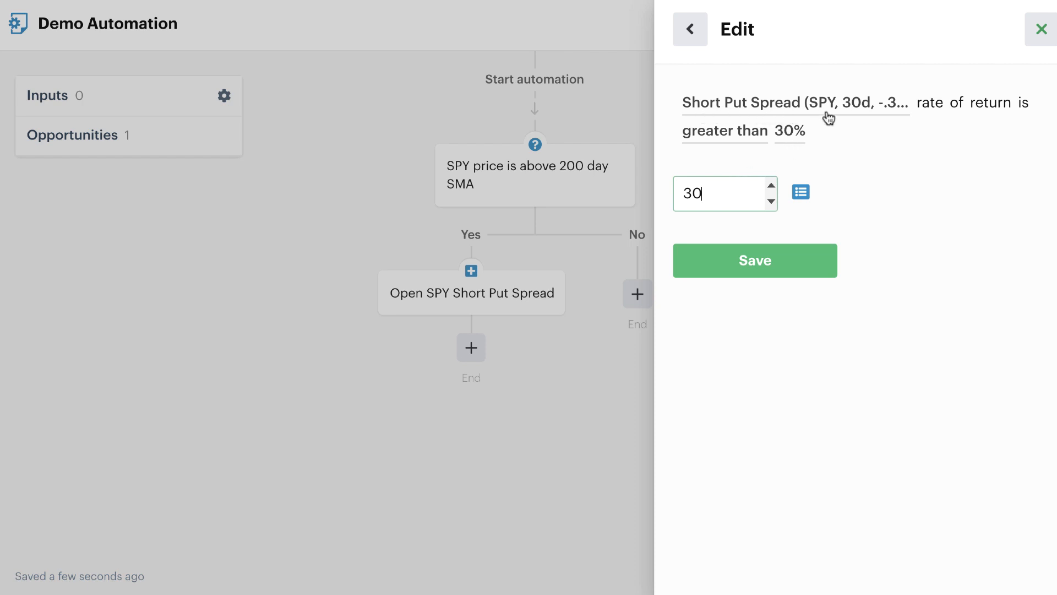
mouse_move(770, 233)
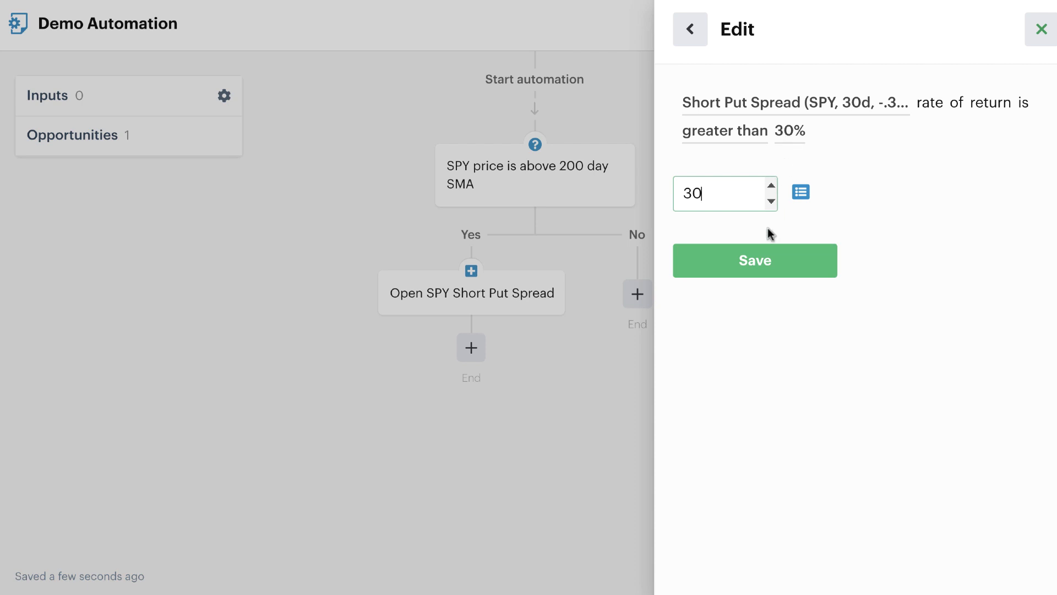
Save the 30% return condition and insert the decision before opening the spread
click(754, 260)
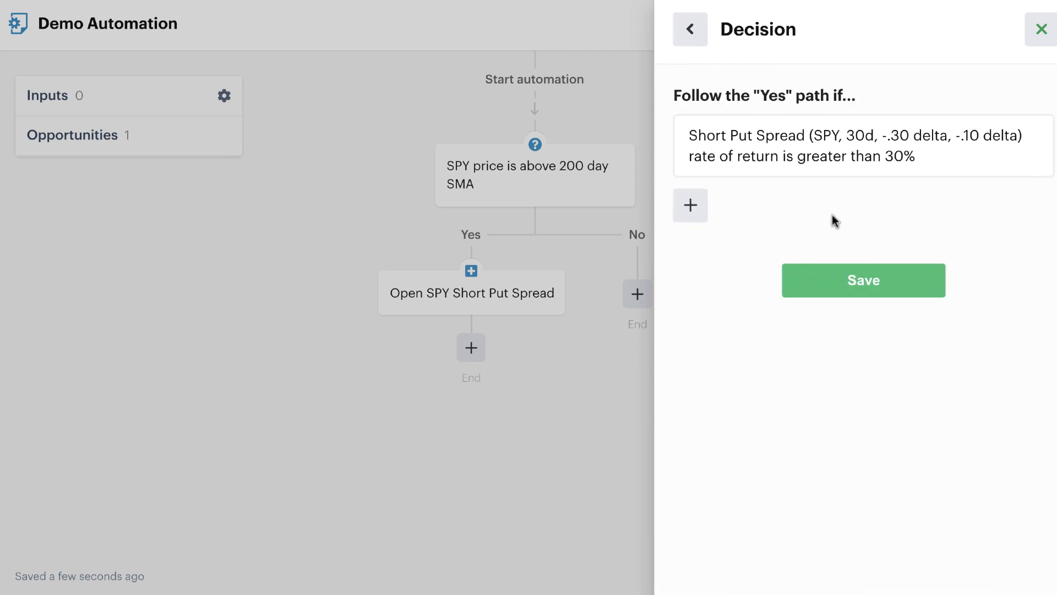
mouse_move(837, 257)
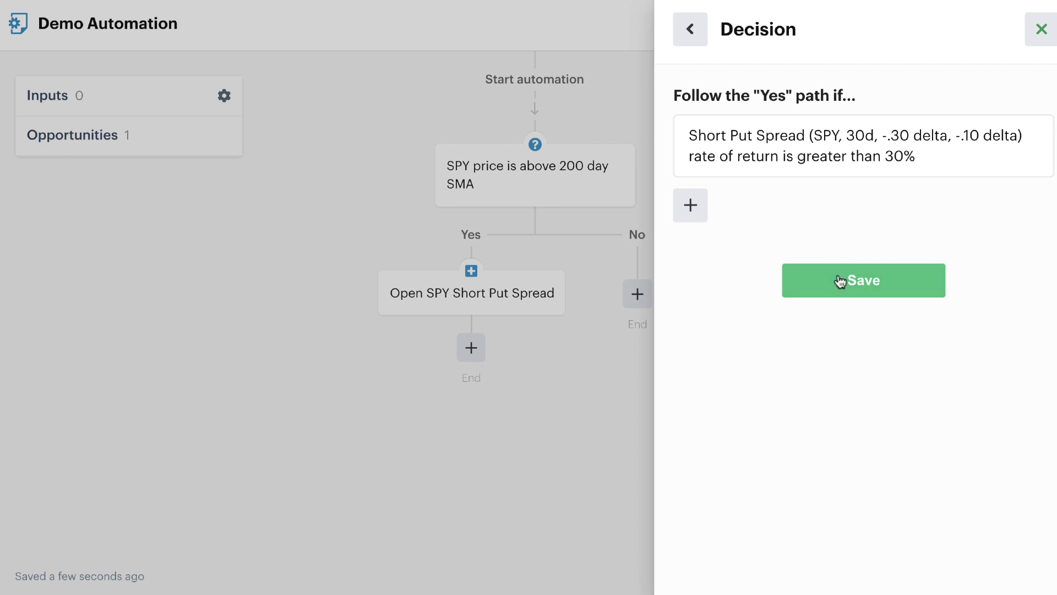
click(864, 280)
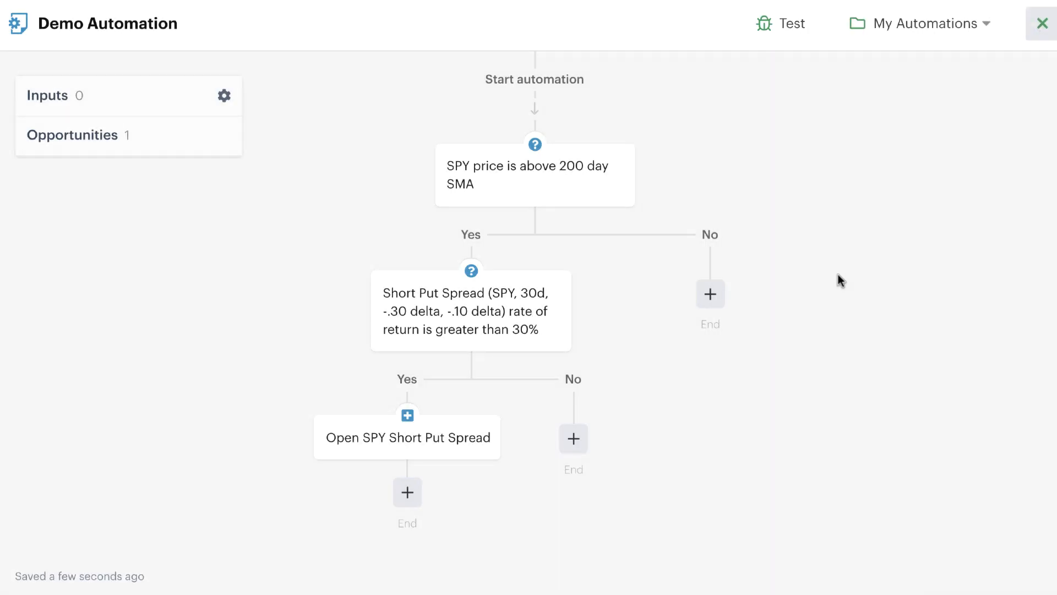
mouse_move(523, 308)
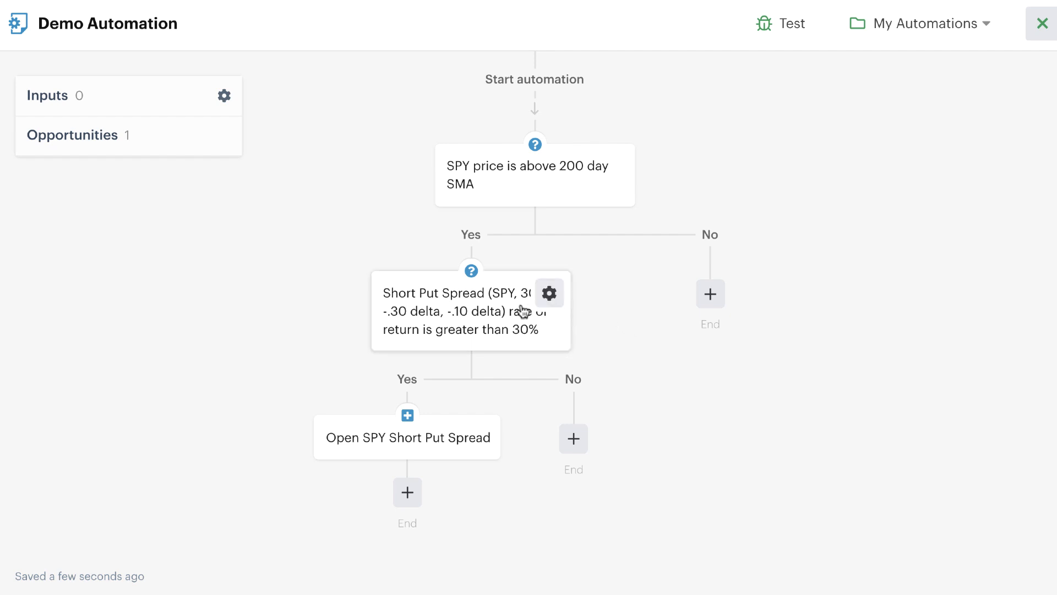
mouse_move(444, 481)
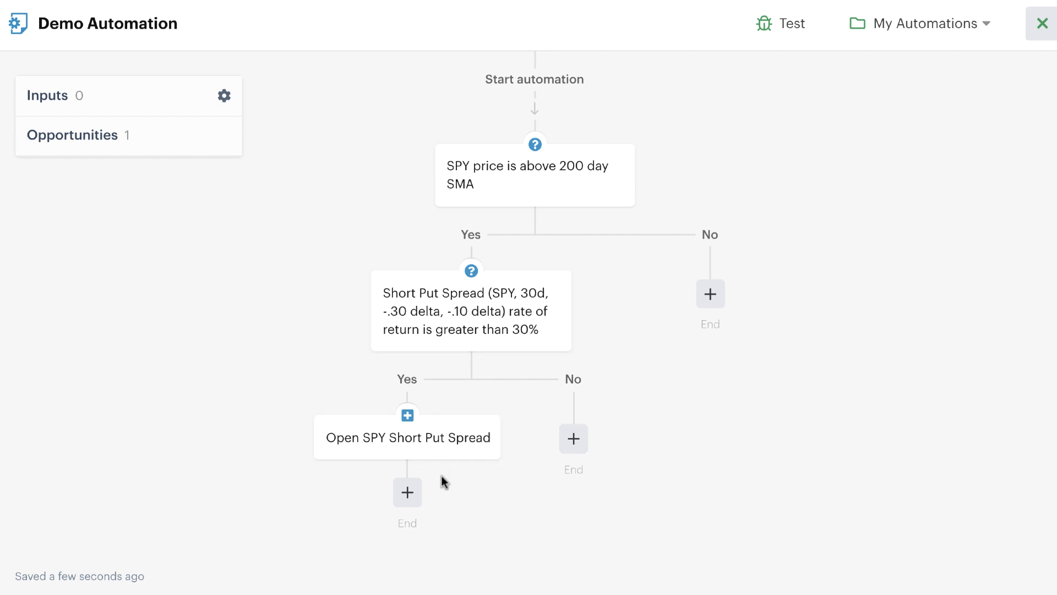
mouse_move(603, 242)
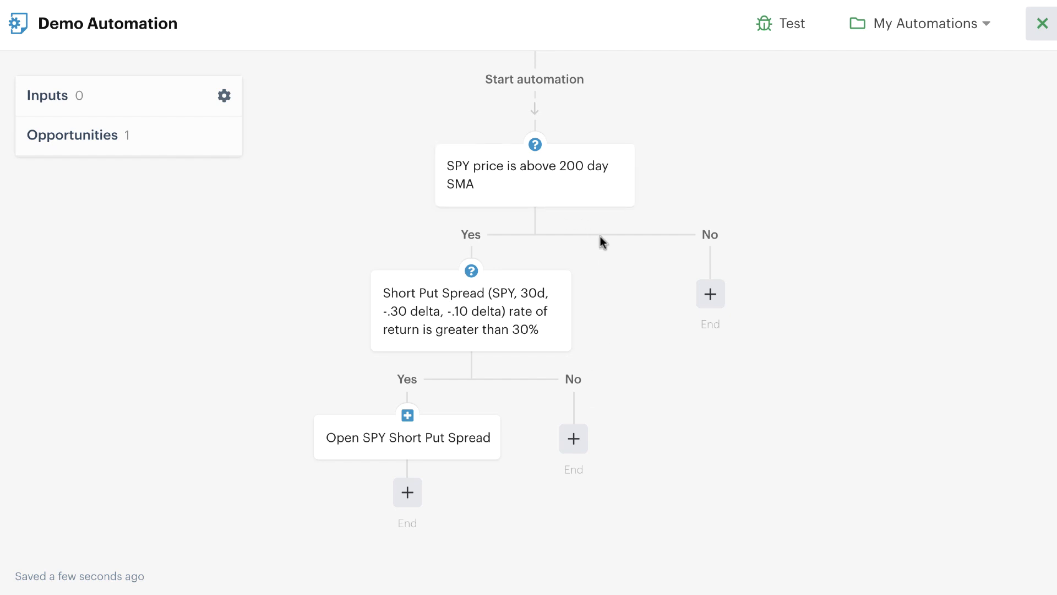
mouse_move(551, 239)
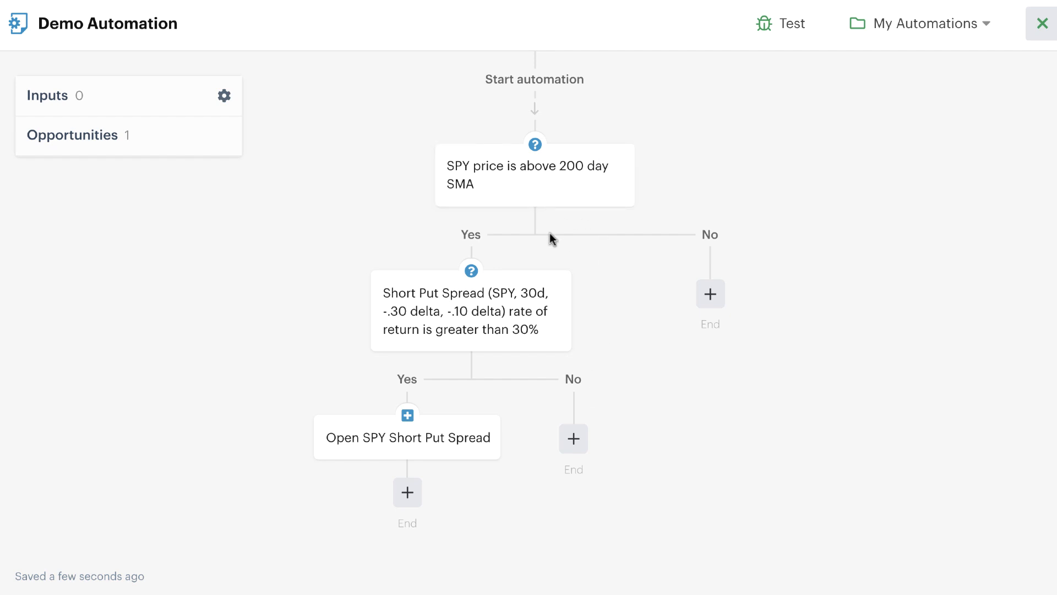
mouse_move(488, 256)
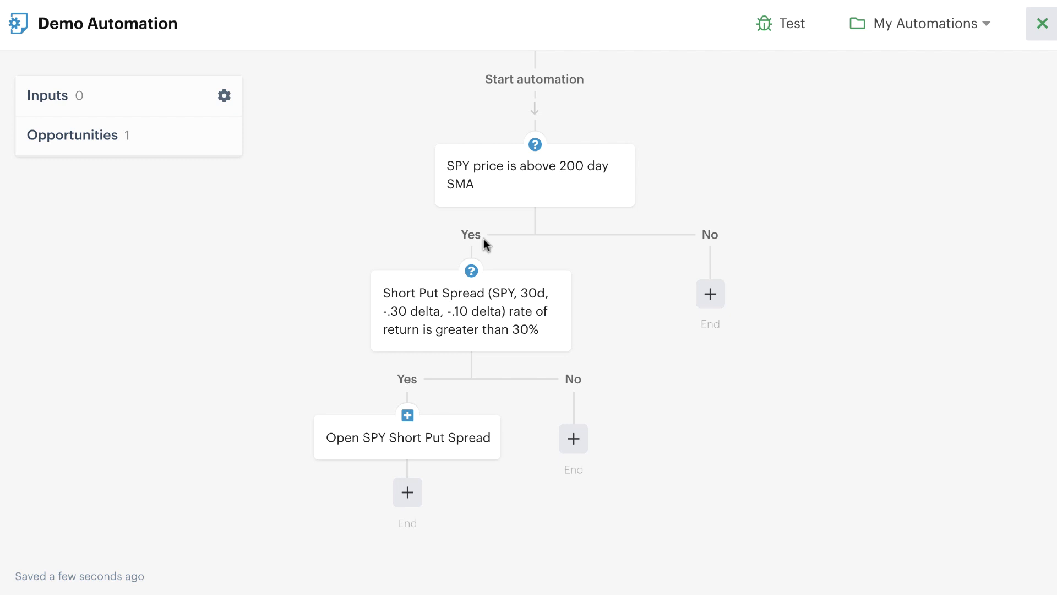
mouse_move(480, 367)
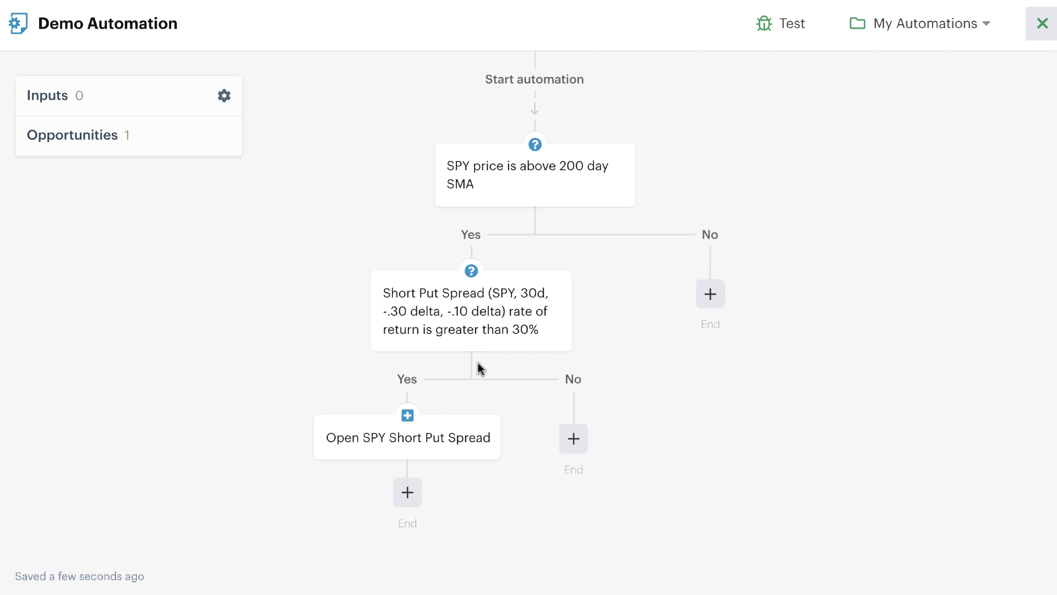
mouse_move(480, 366)
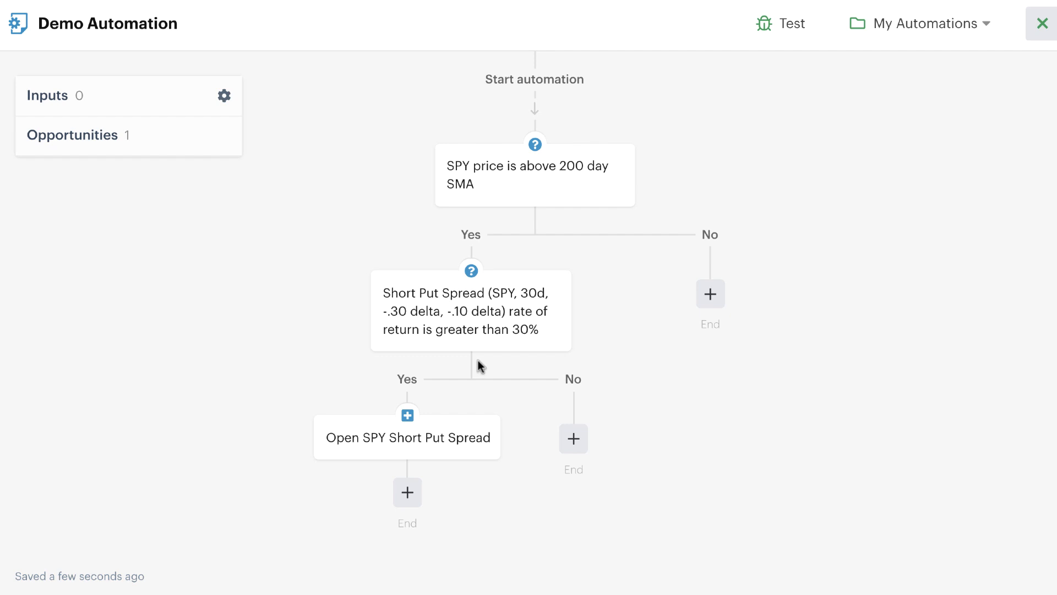
mouse_move(471, 374)
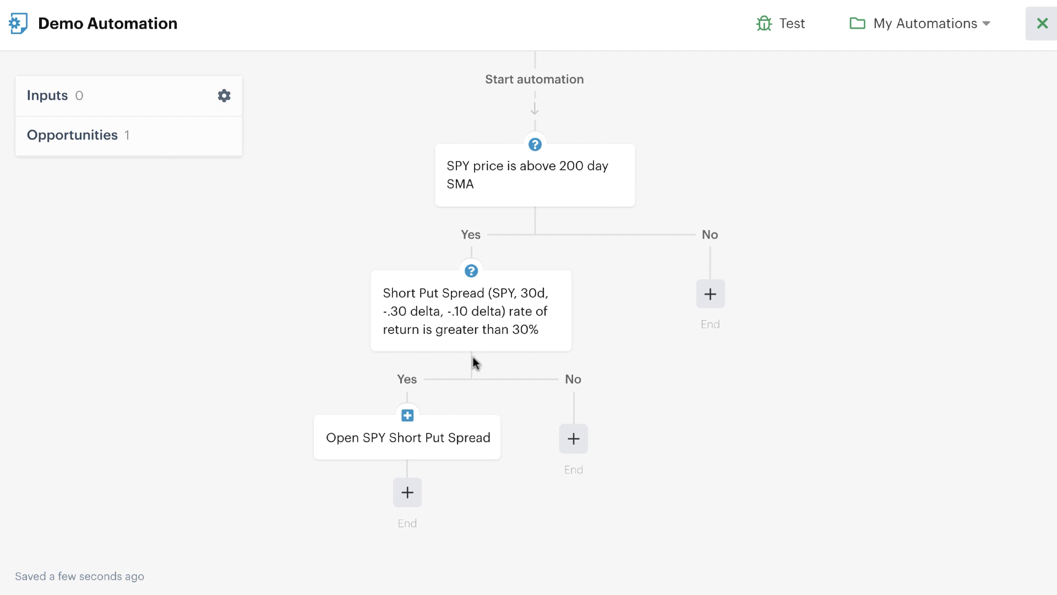
mouse_move(432, 451)
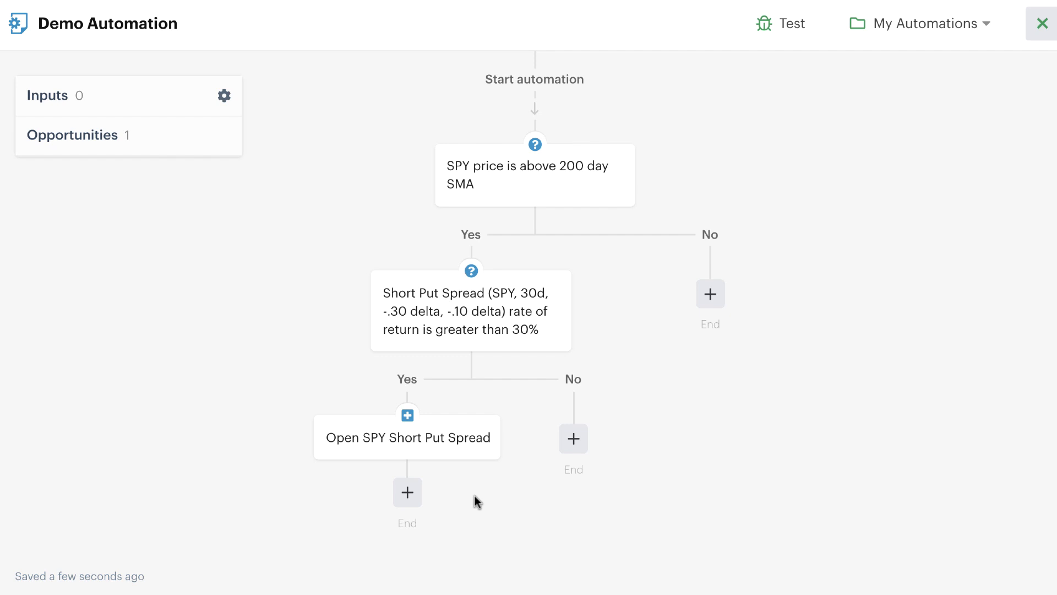
mouse_move(787, 32)
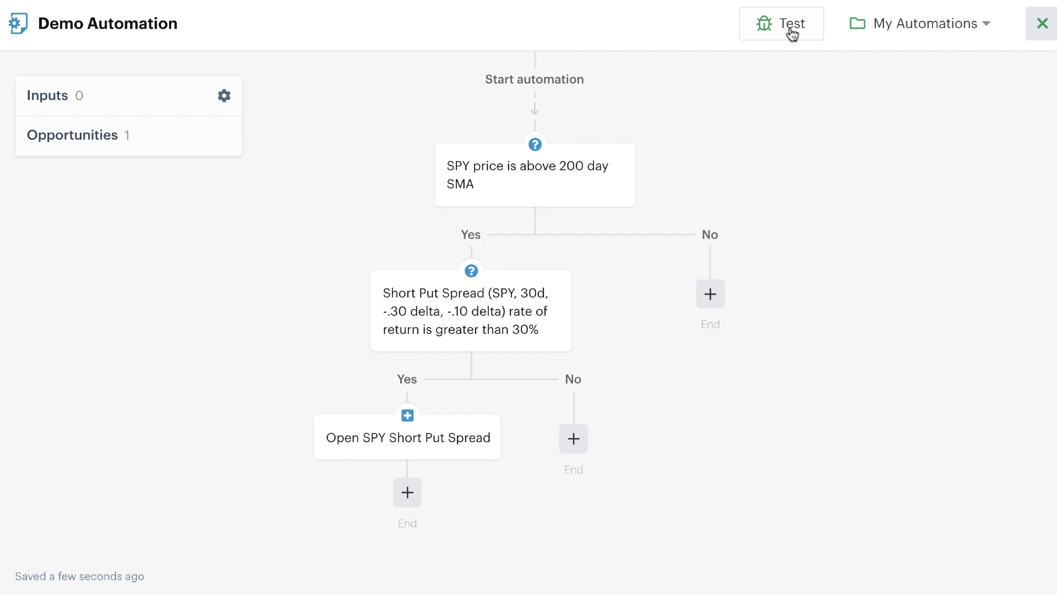
Run an automation test with Macro Trend Bot to produce the log
click(790, 23)
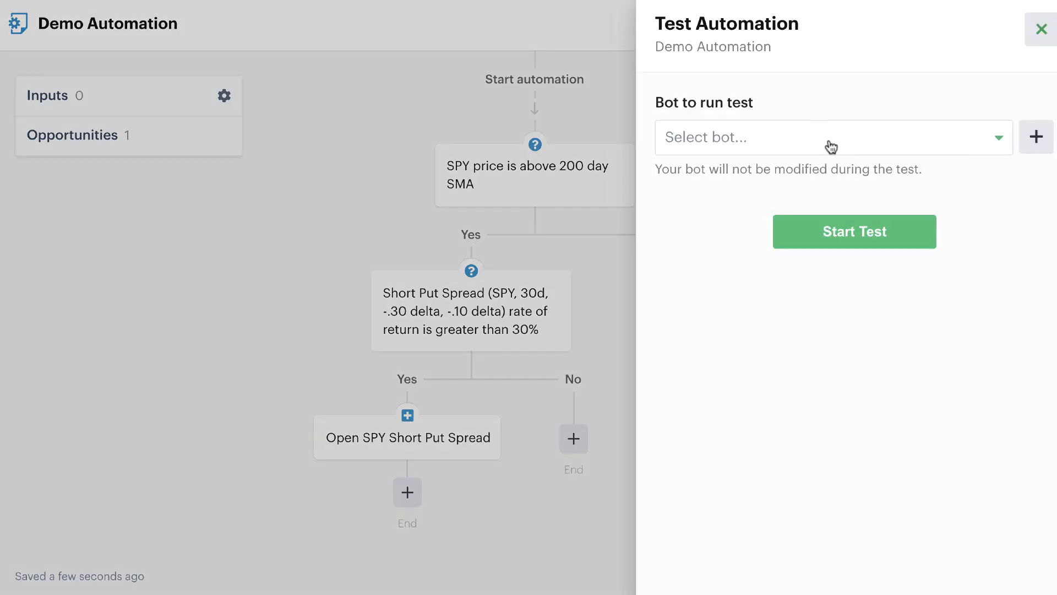
click(826, 138)
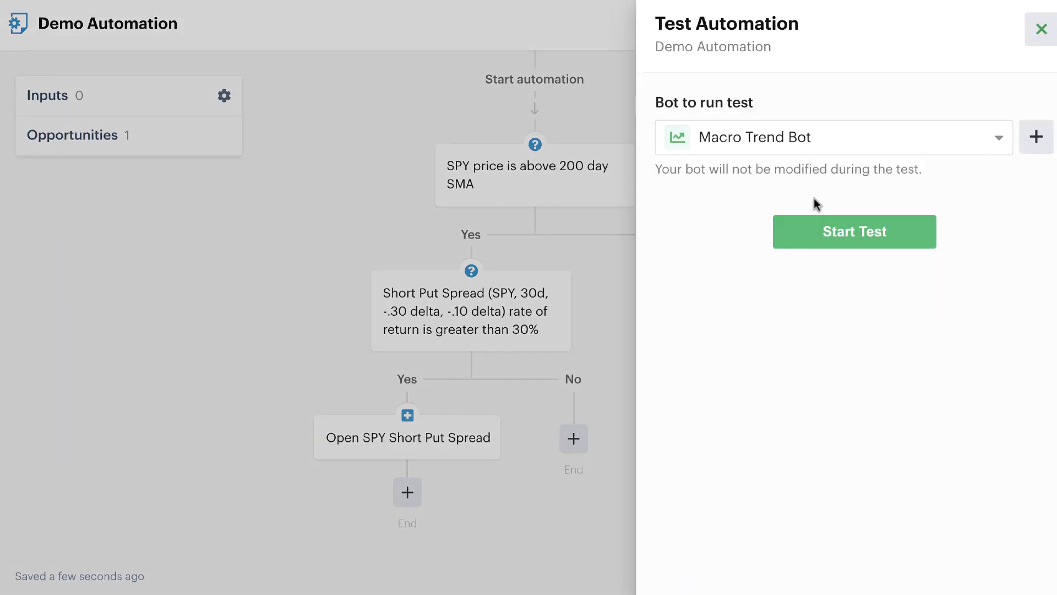
click(854, 231)
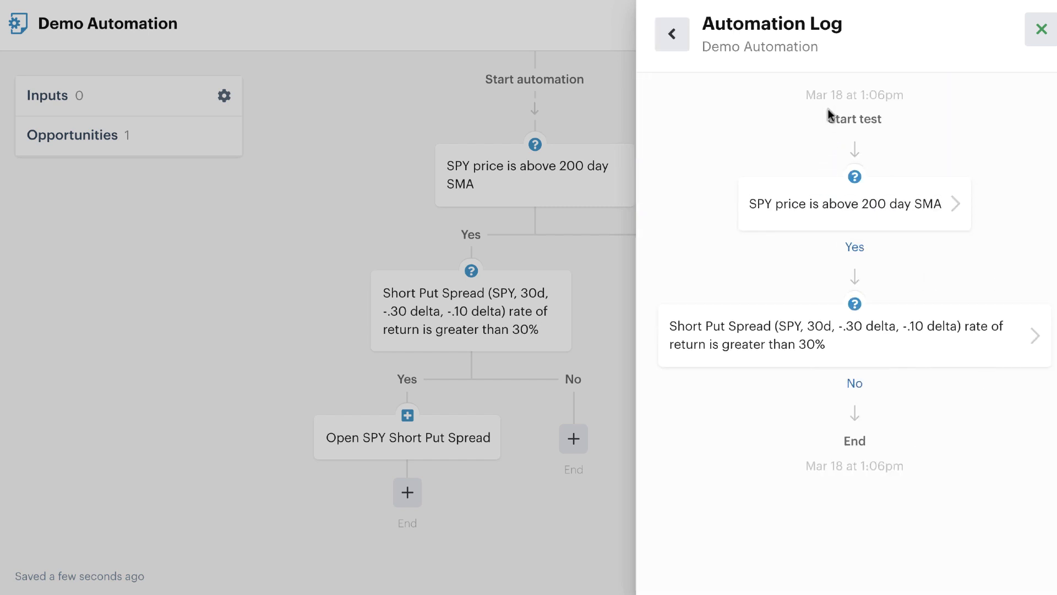
mouse_move(816, 295)
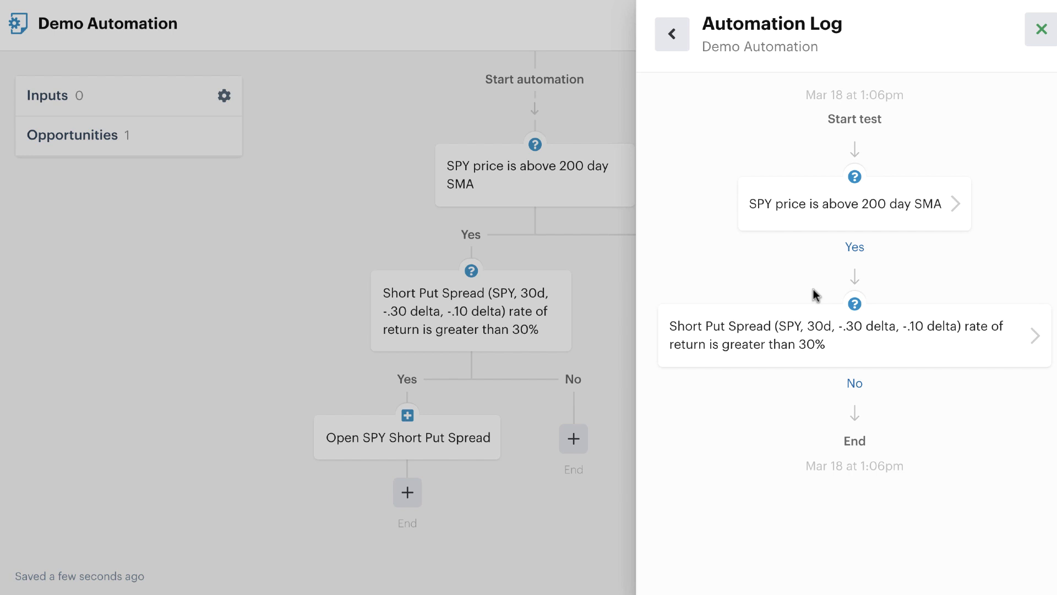
mouse_move(826, 387)
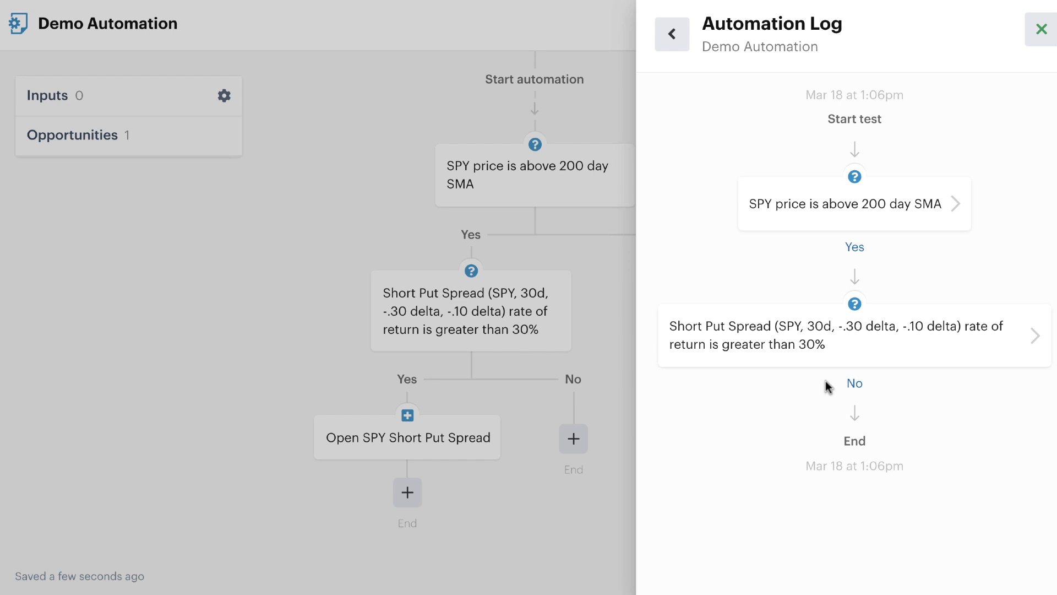
mouse_move(826, 221)
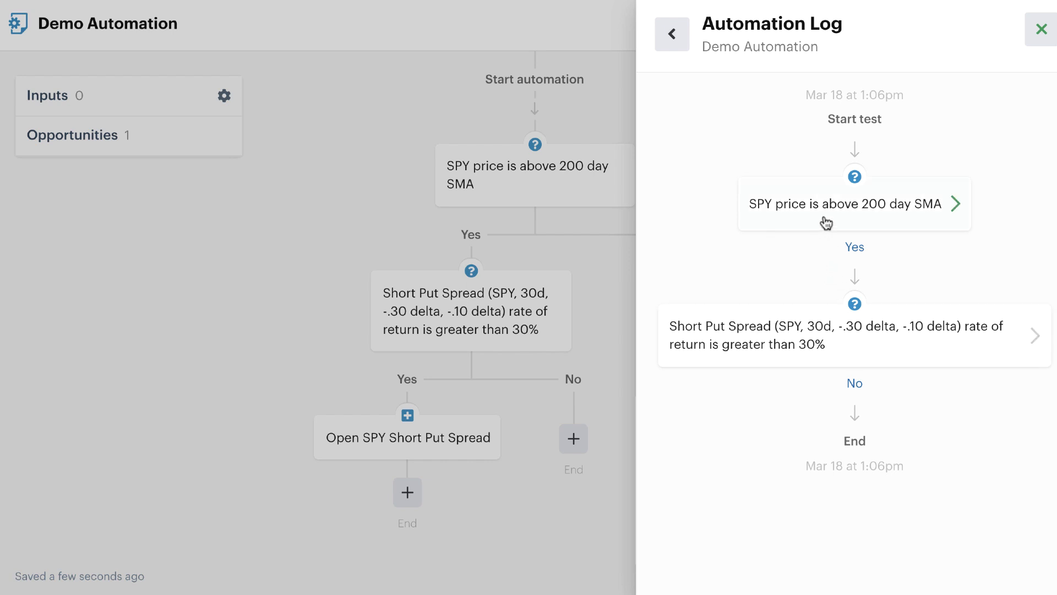
mouse_move(835, 265)
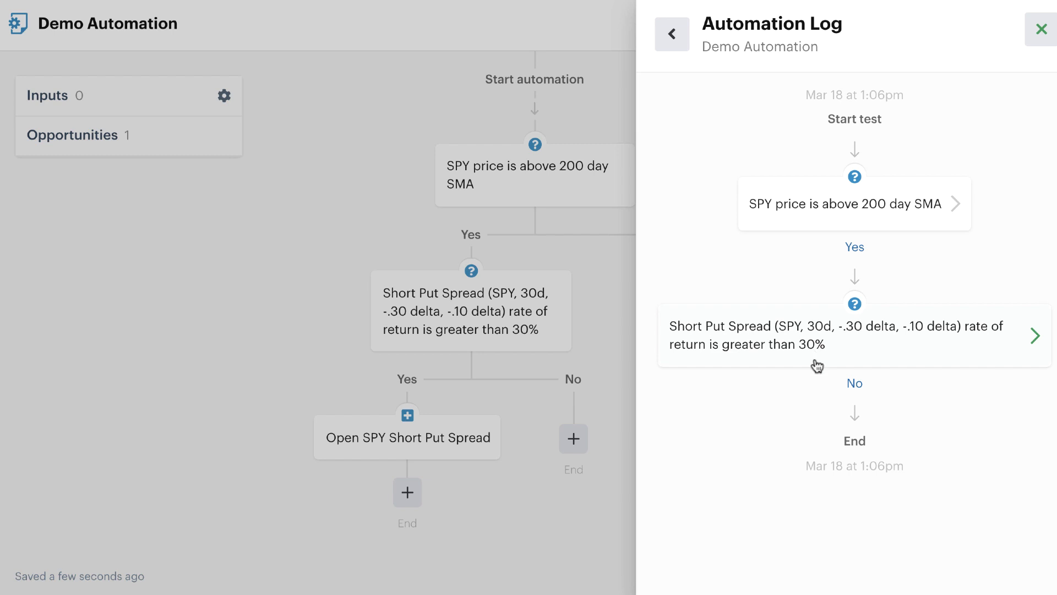
mouse_move(809, 361)
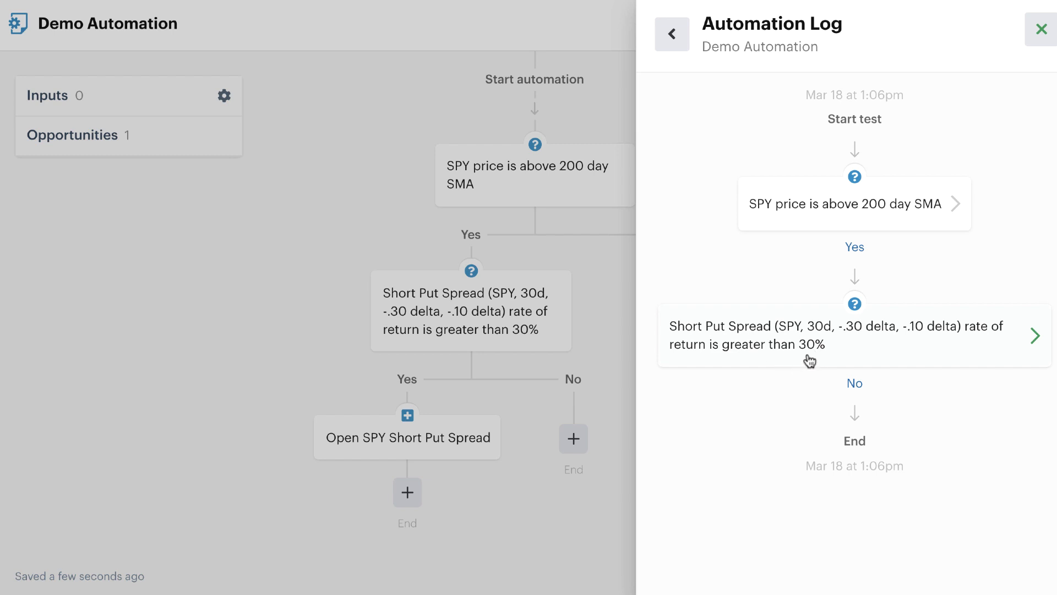
mouse_move(844, 352)
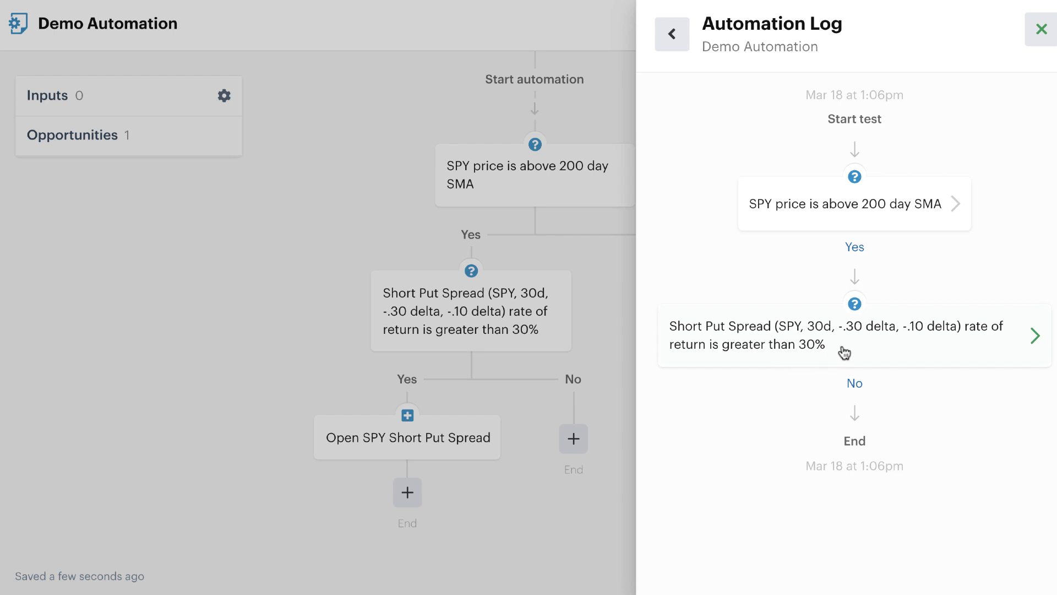
Inspect the 13.48% return in the Decision Log, then open the return decision
click(844, 344)
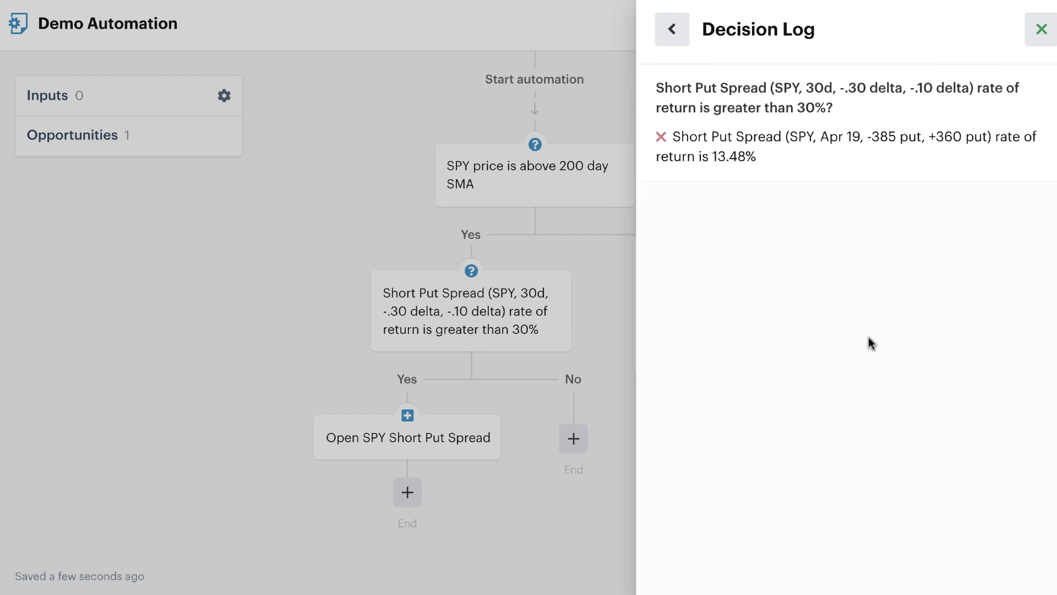
mouse_move(779, 162)
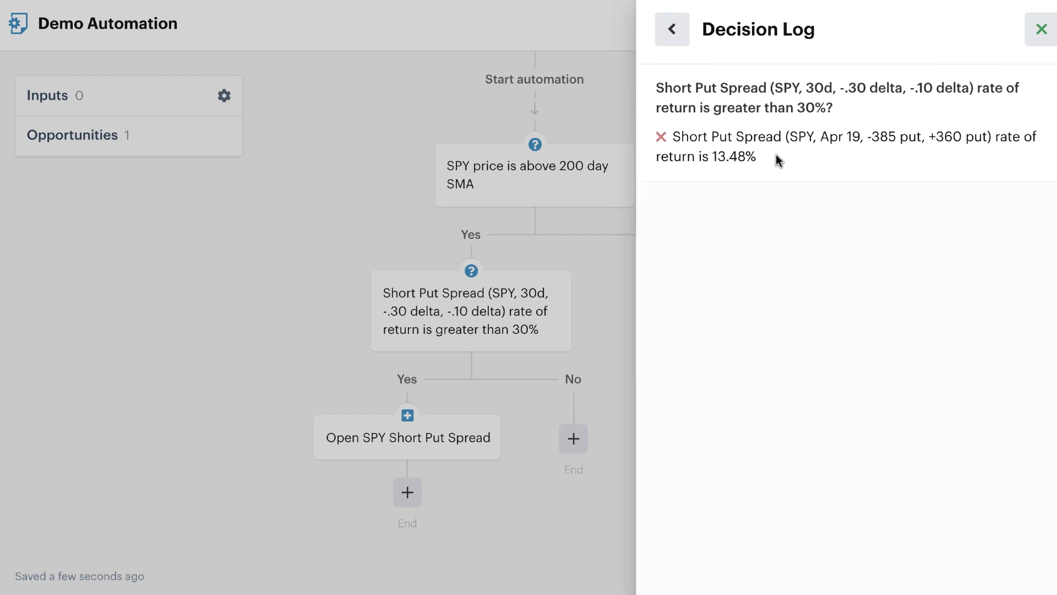
mouse_move(764, 163)
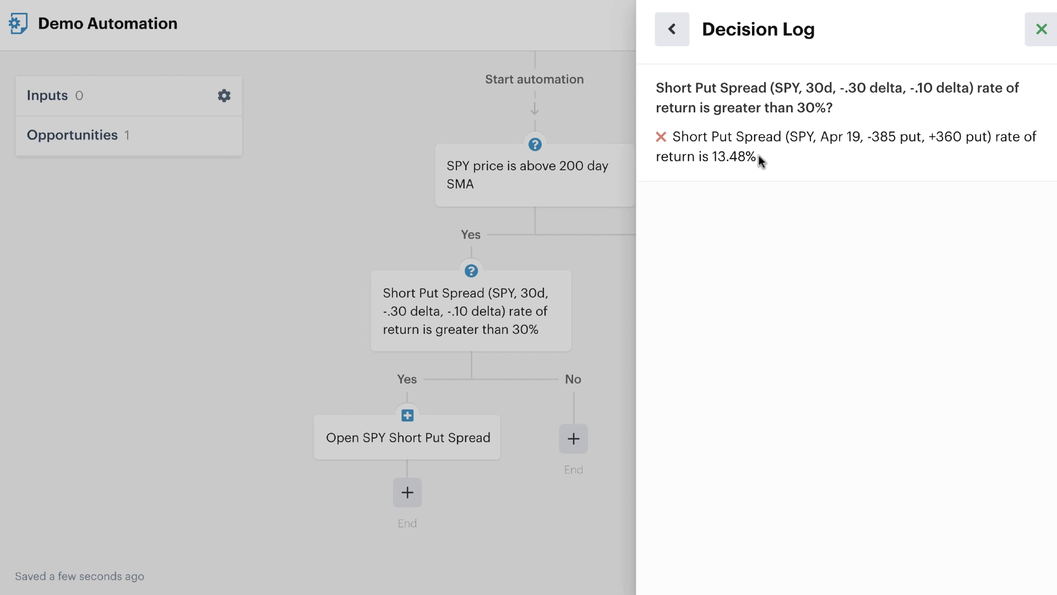
double_click(735, 157)
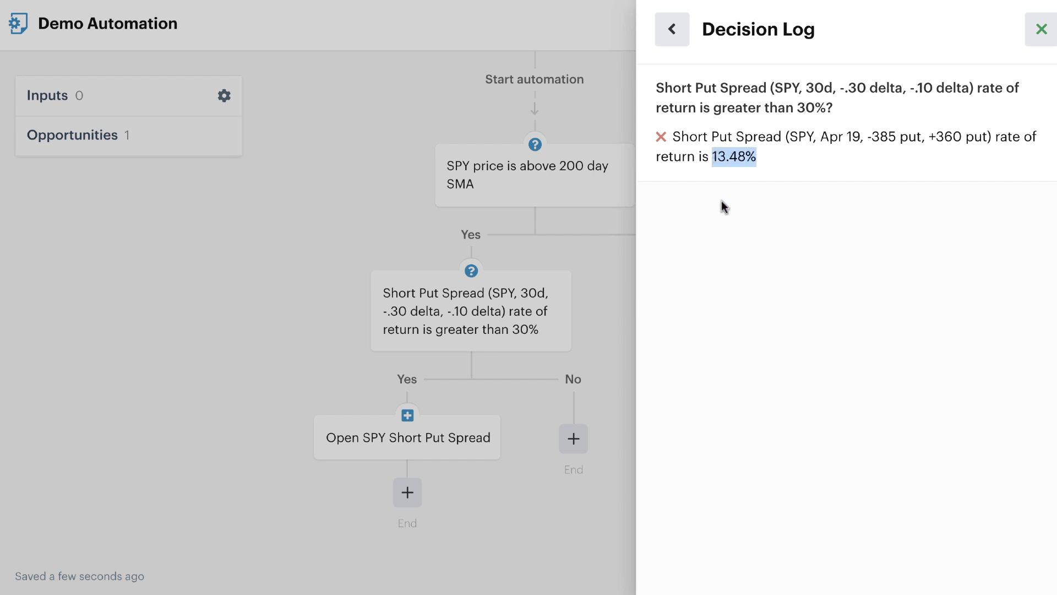
mouse_move(812, 120)
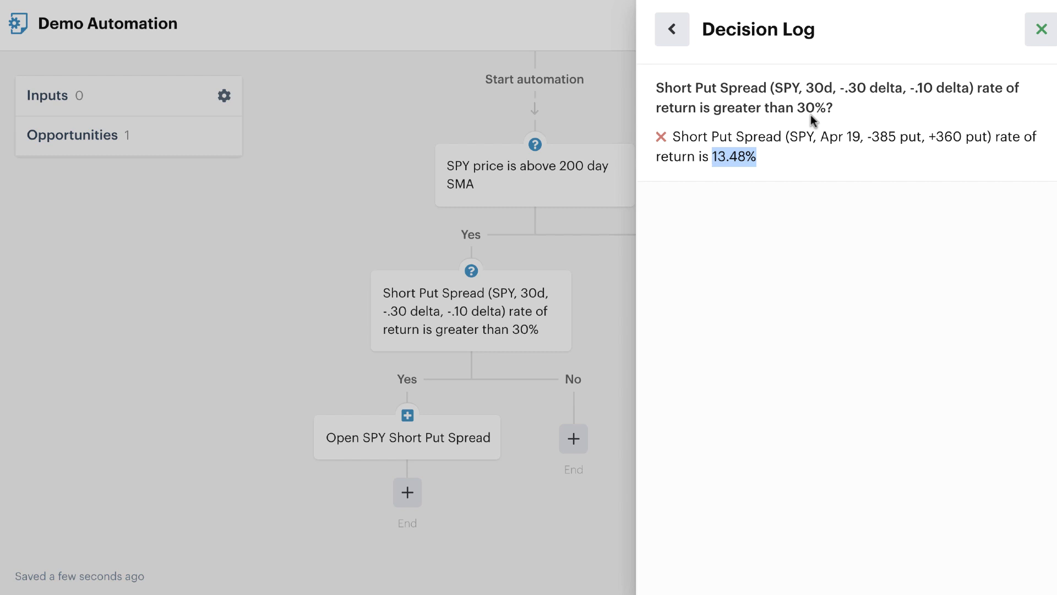
click(1039, 28)
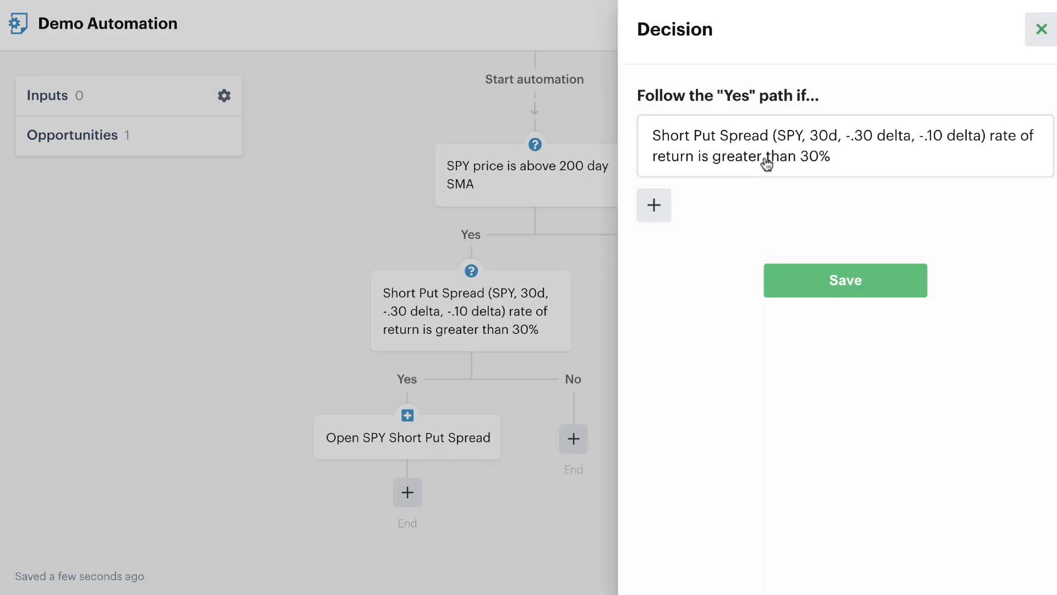
Change the return threshold to 10% and save the updated decision
click(765, 156)
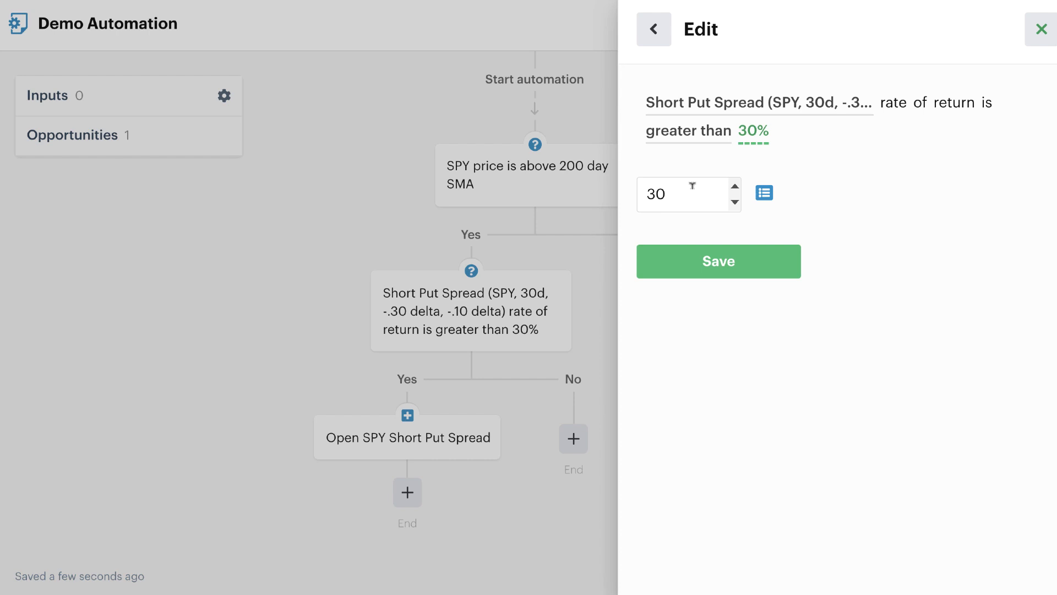
text(1)
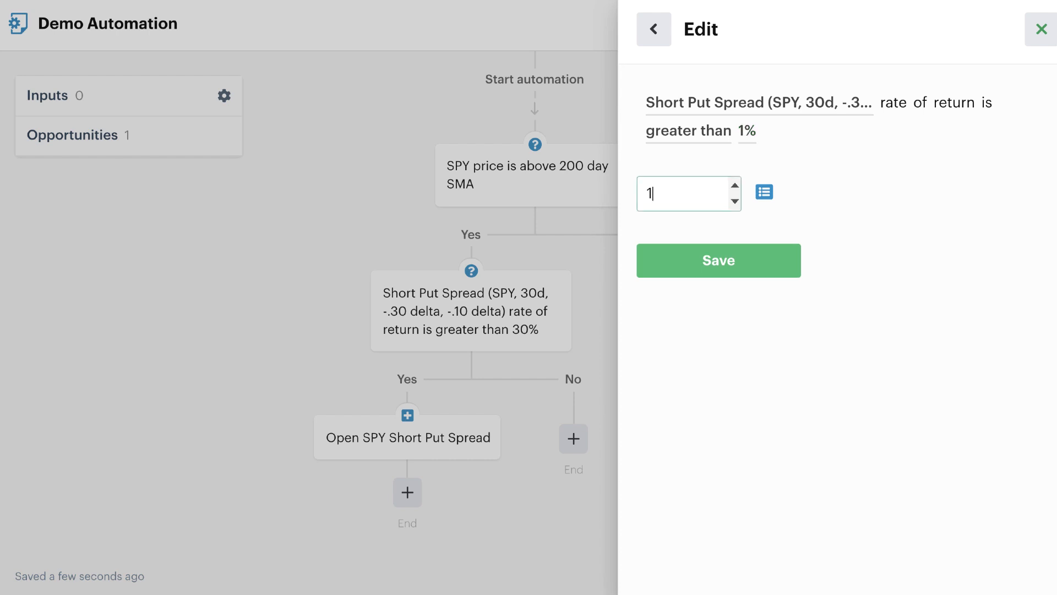
click(718, 260)
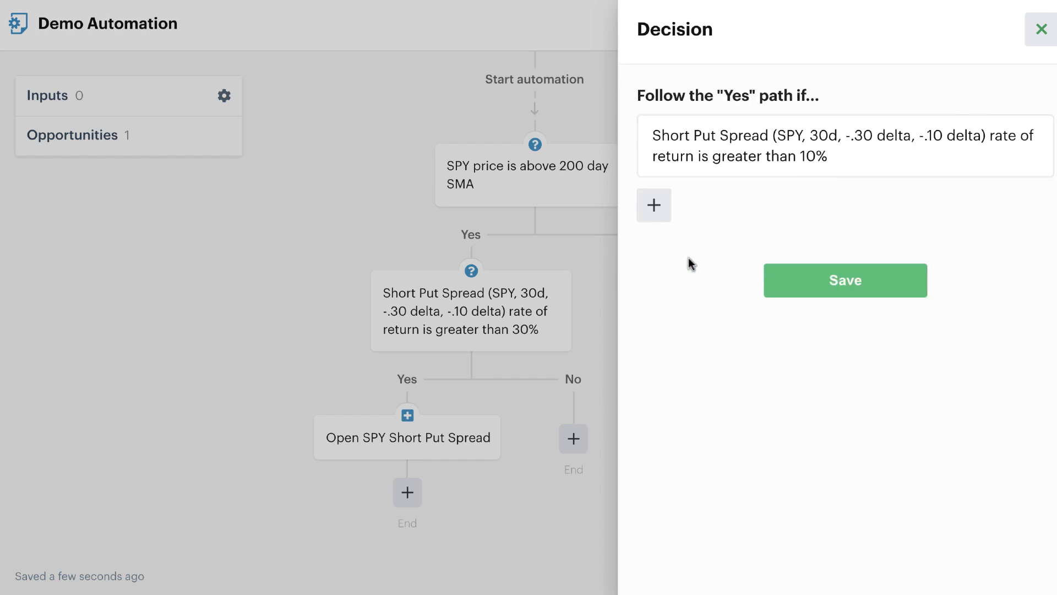
mouse_move(816, 290)
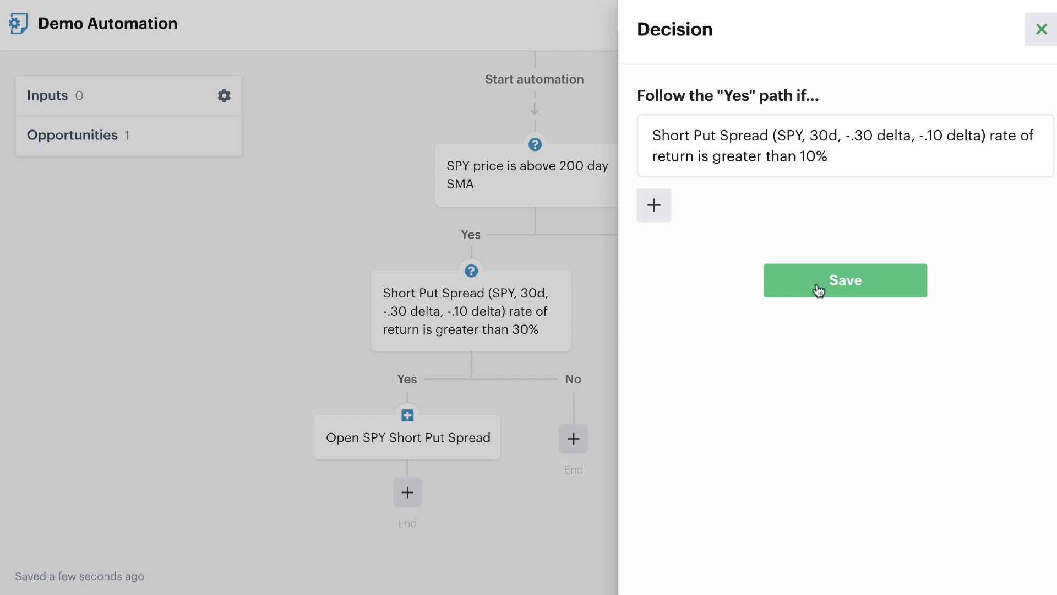
click(846, 281)
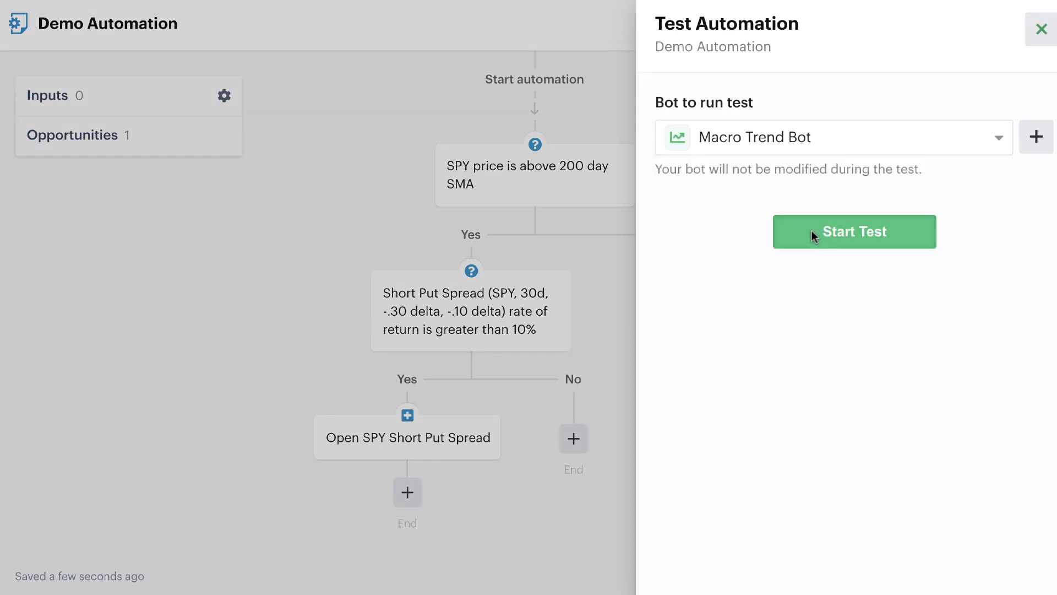
Rerun the test with Macro Trend Bot, confirm the SPY put spread opens at 10%, then close the test
click(855, 232)
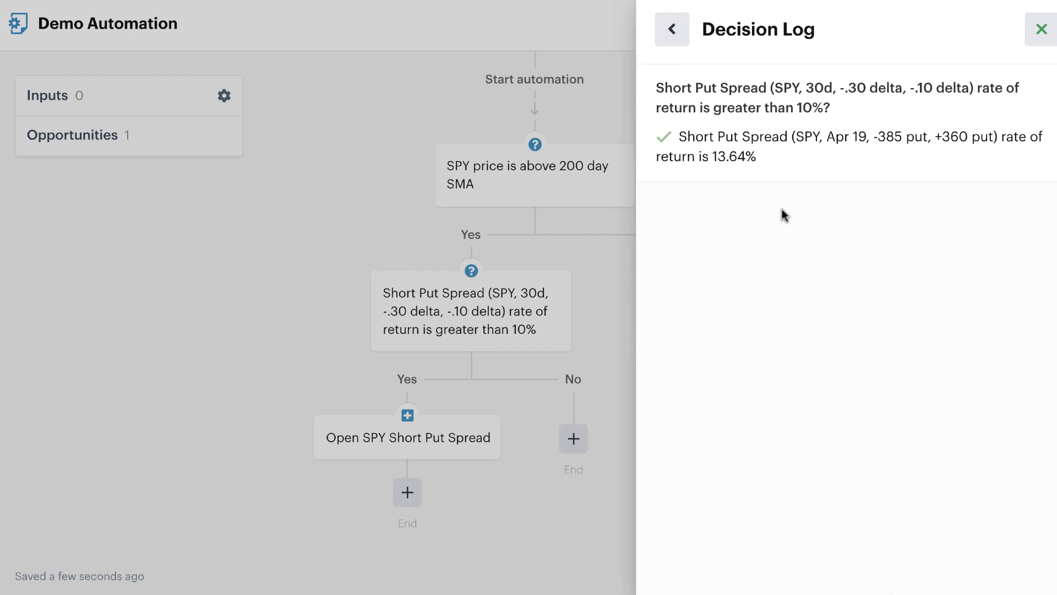
mouse_move(805, 120)
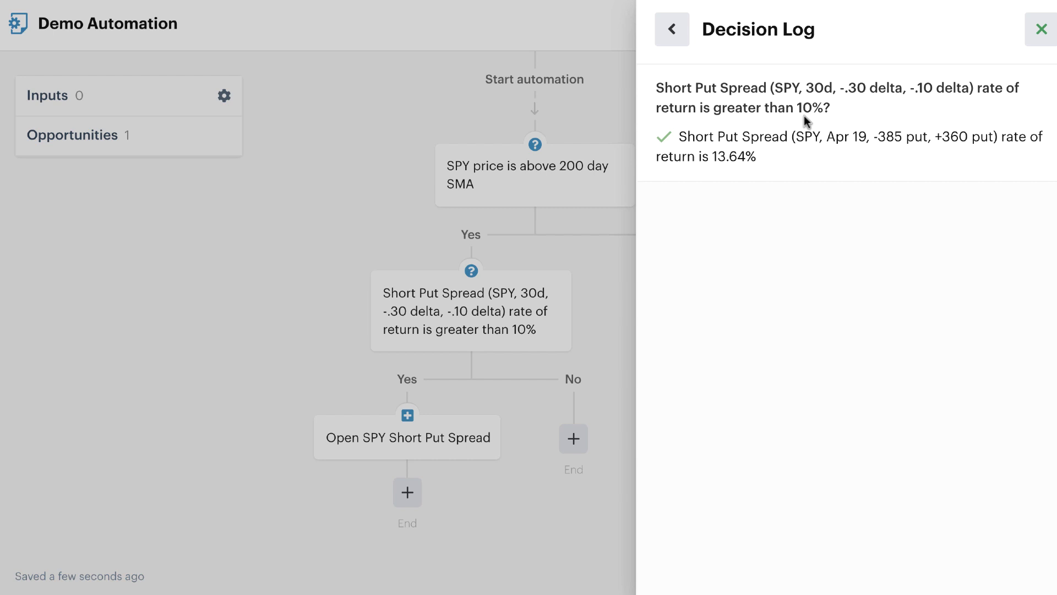
click(673, 30)
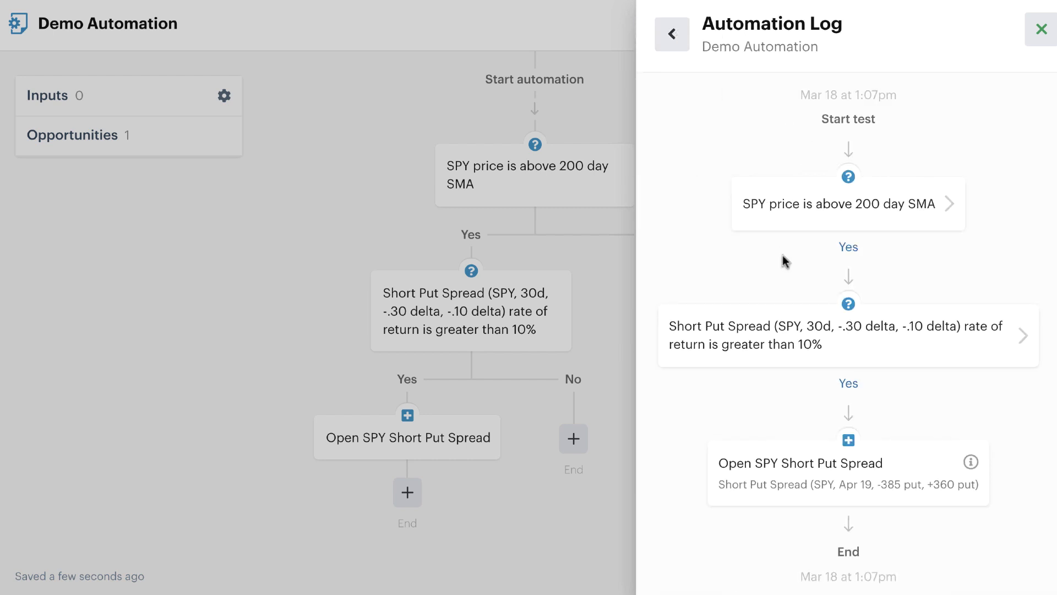
mouse_move(820, 501)
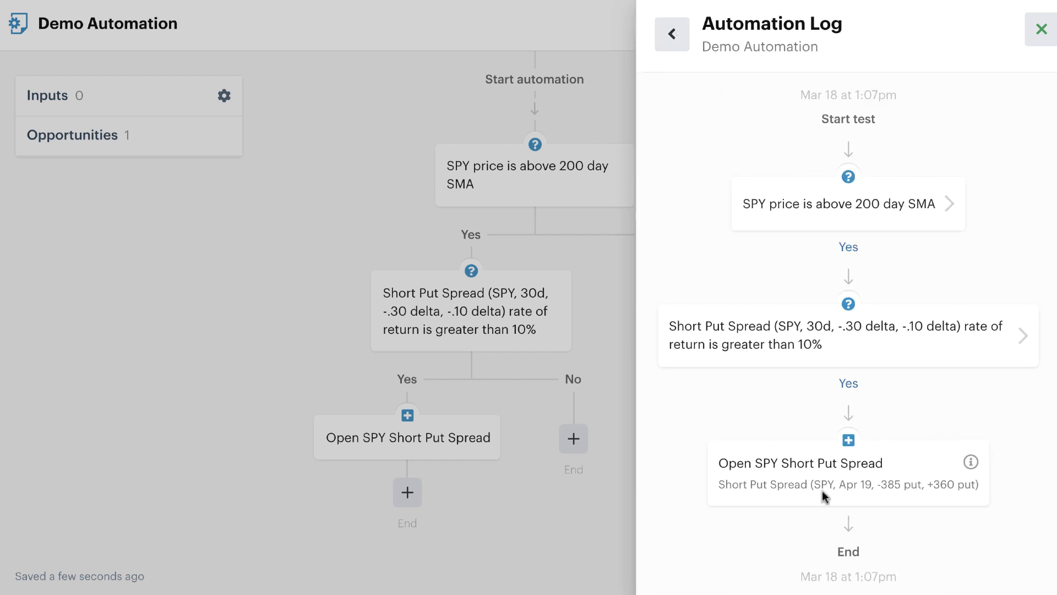
mouse_move(788, 416)
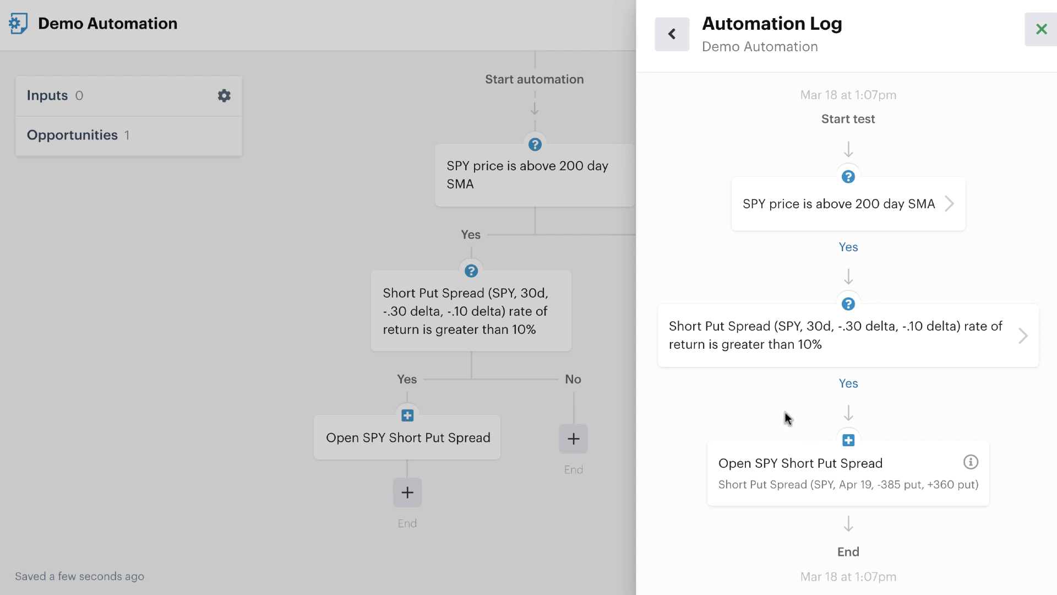
mouse_move(811, 419)
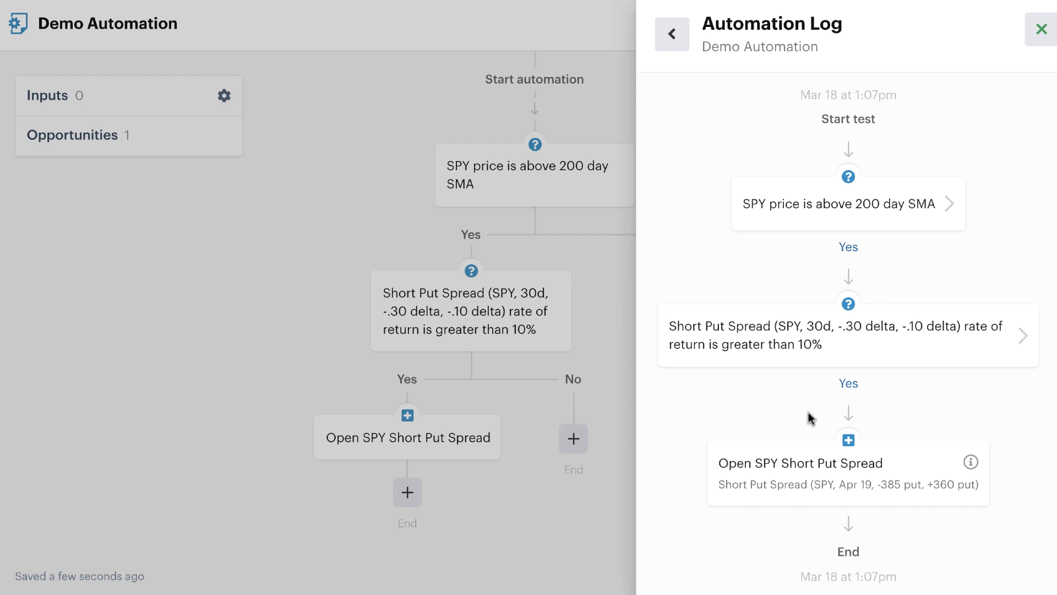
mouse_move(873, 427)
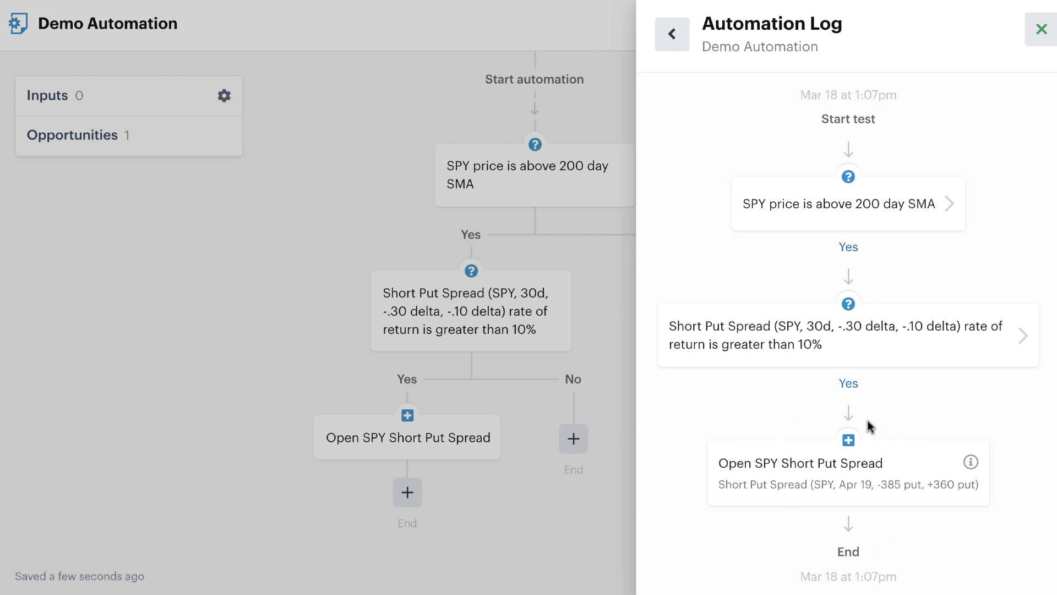
mouse_move(782, 439)
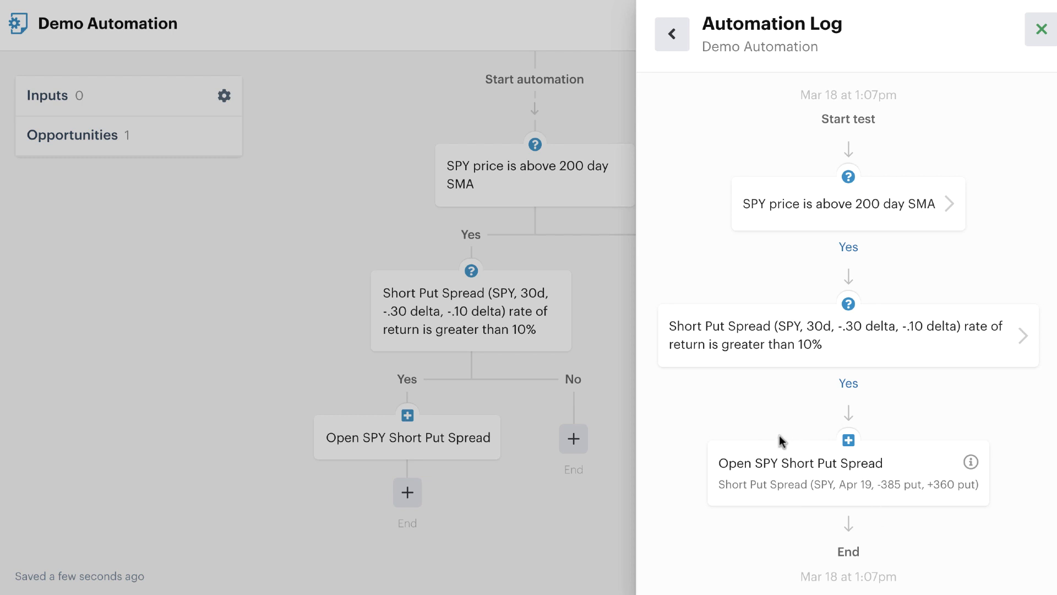
mouse_move(724, 215)
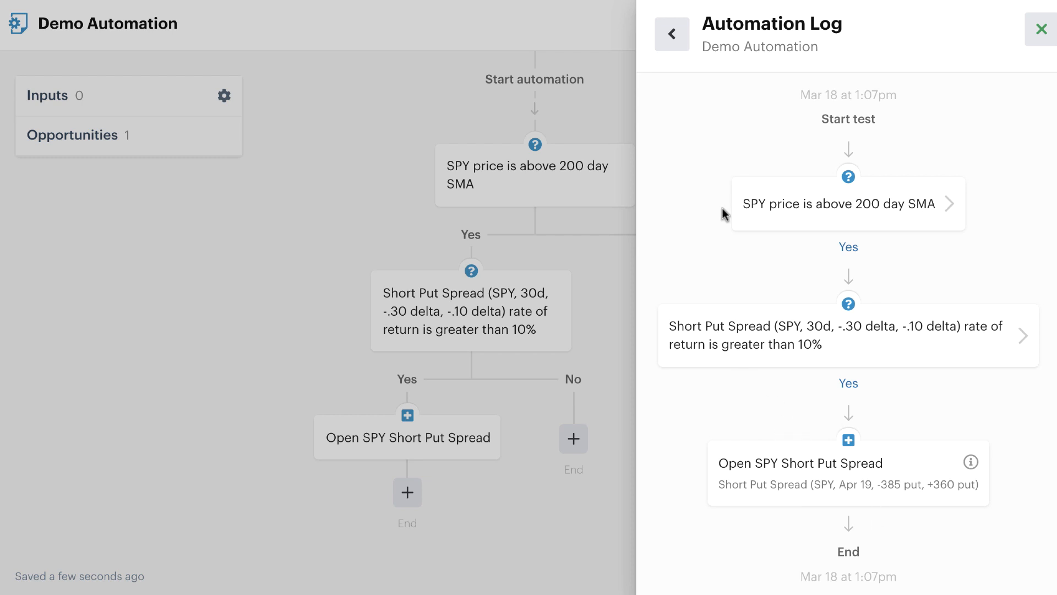
mouse_move(774, 444)
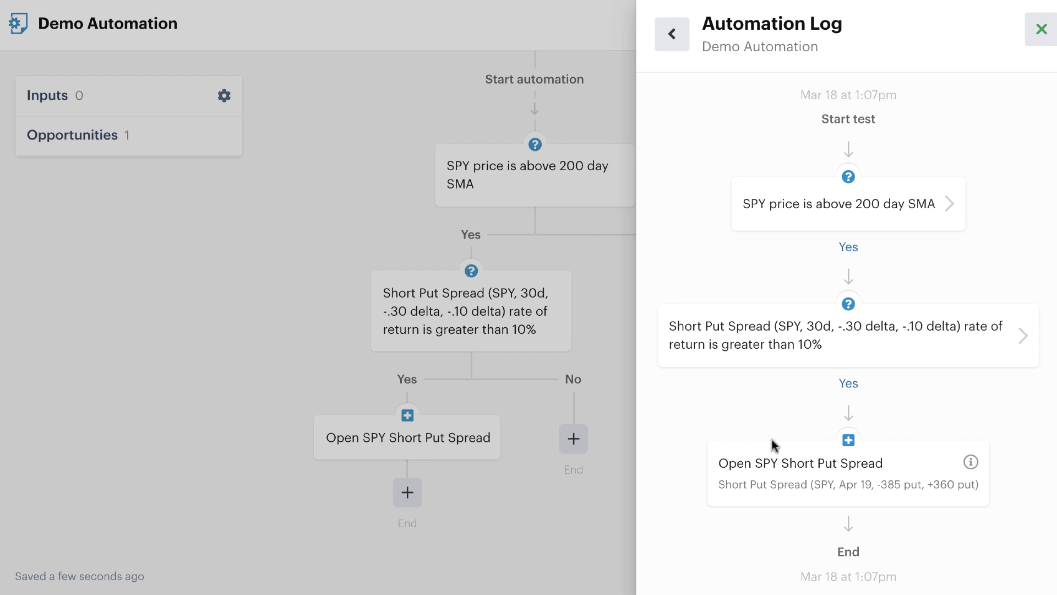
mouse_move(765, 144)
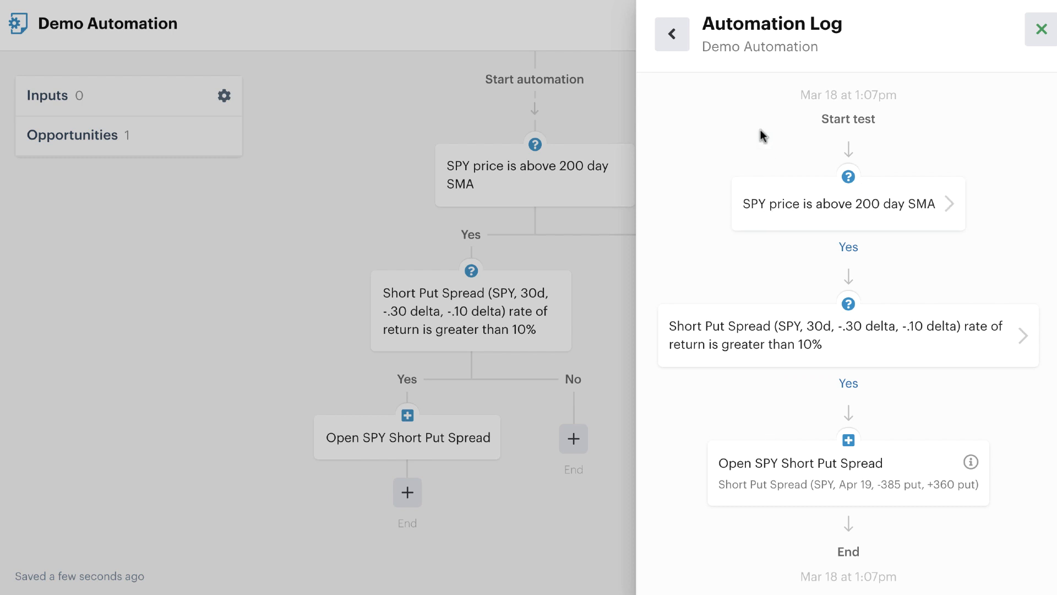
click(674, 31)
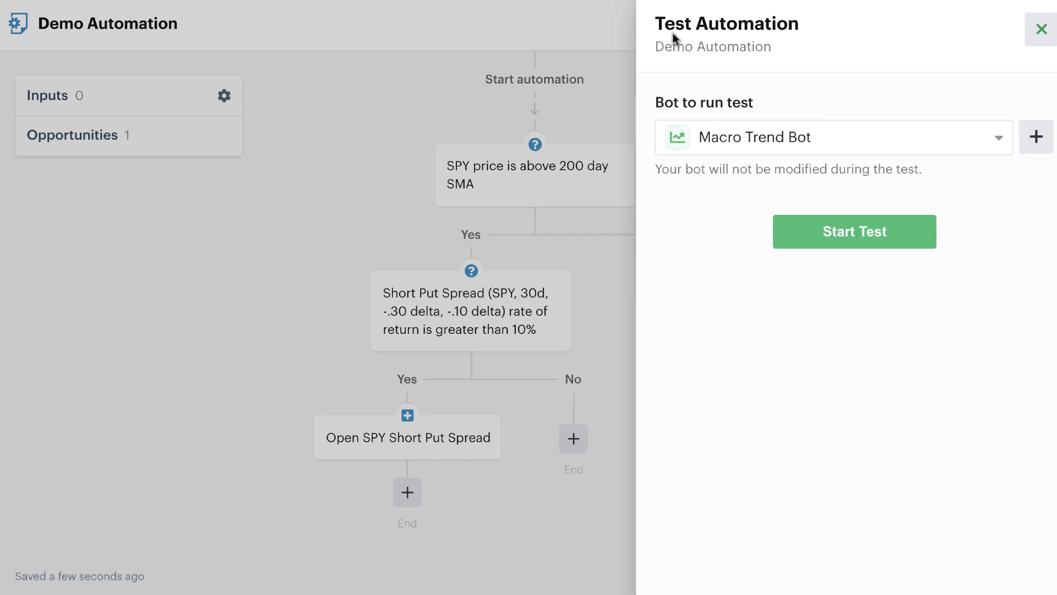
click(1039, 27)
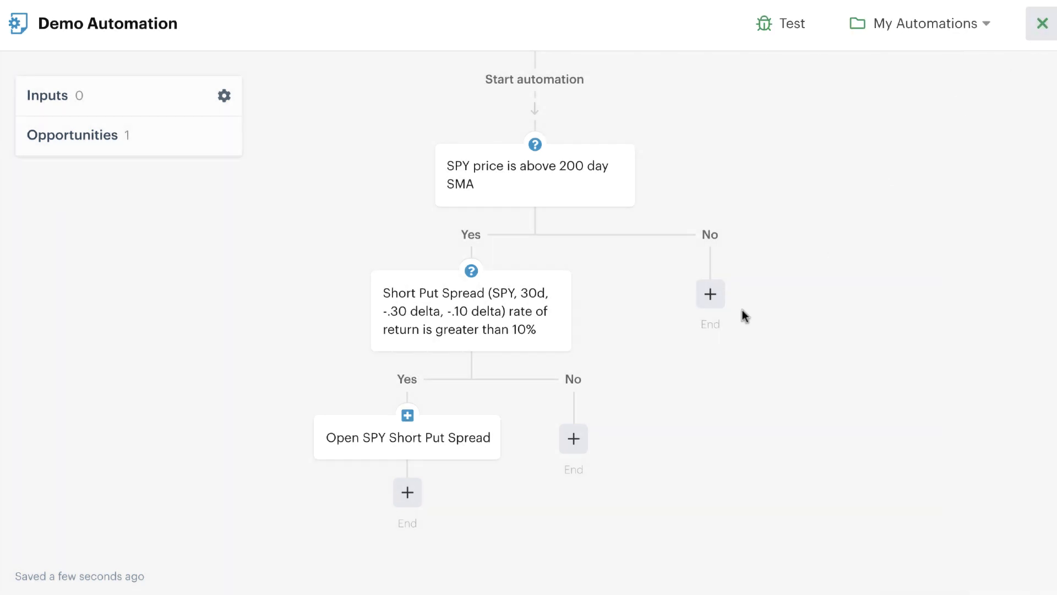
mouse_move(634, 327)
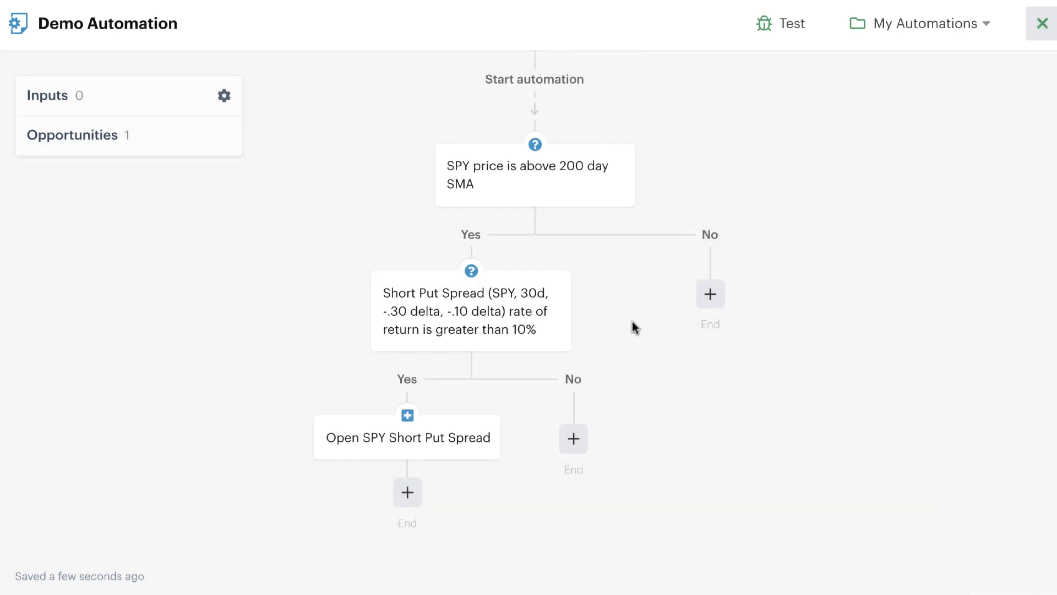
mouse_move(597, 308)
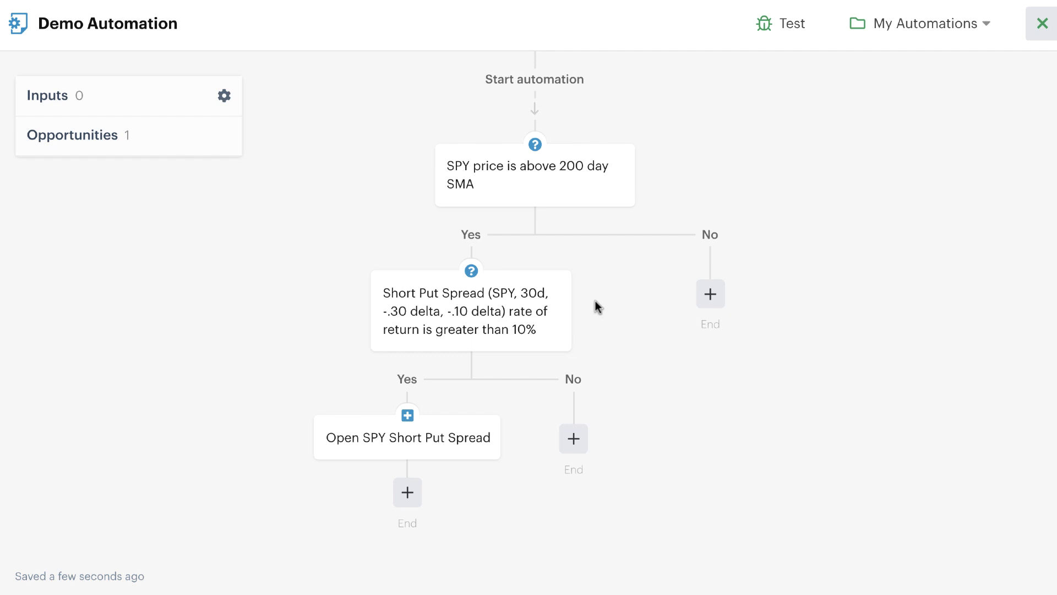